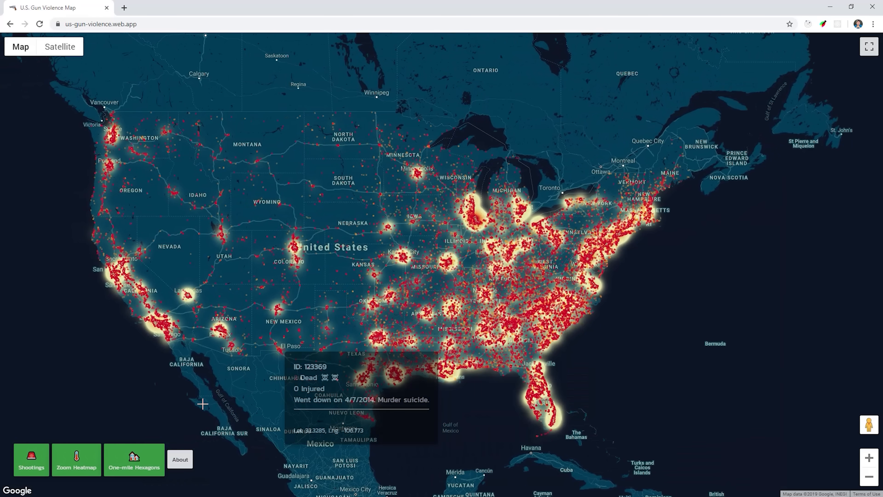
Switch off the One-mile Hexagons layer and reveal the incident-type filter checkboxes.
left_click(76, 459)
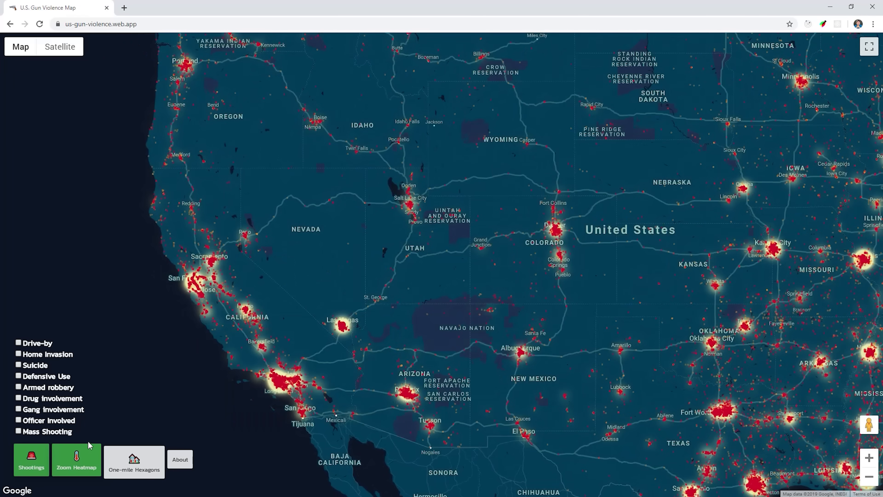
Turn off the Shootings points and the Zoom Heatmap glow, leaving the plain base map.
left_click(31, 459)
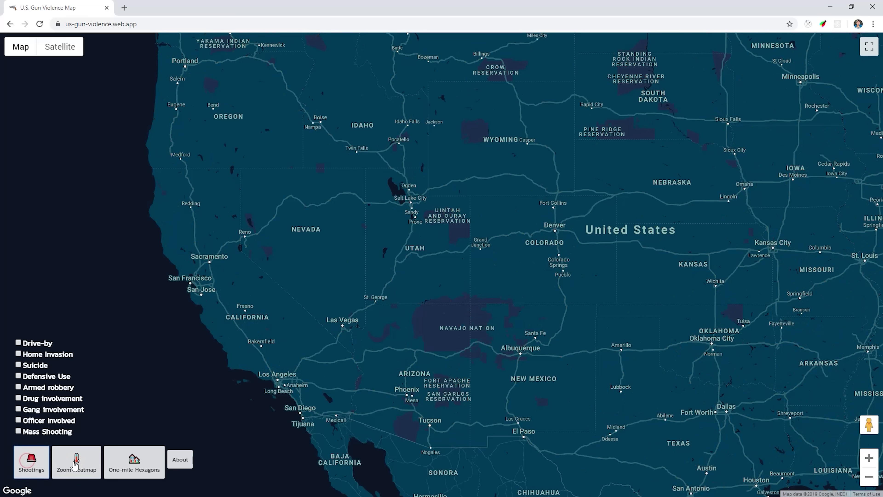
left_click(76, 460)
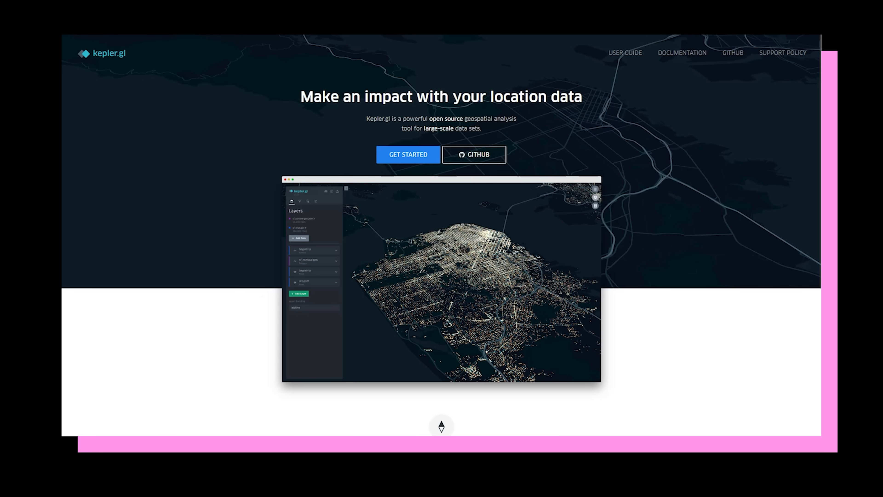
left_click(408, 155)
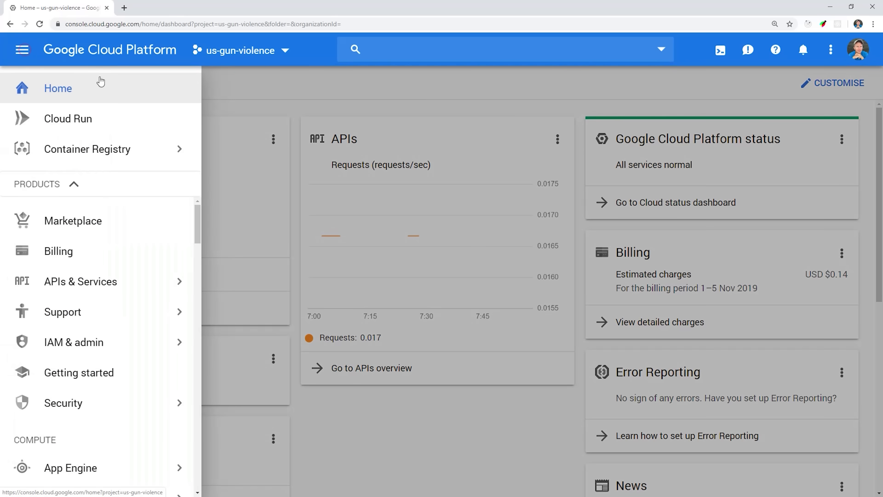
mouse_move(190, 243)
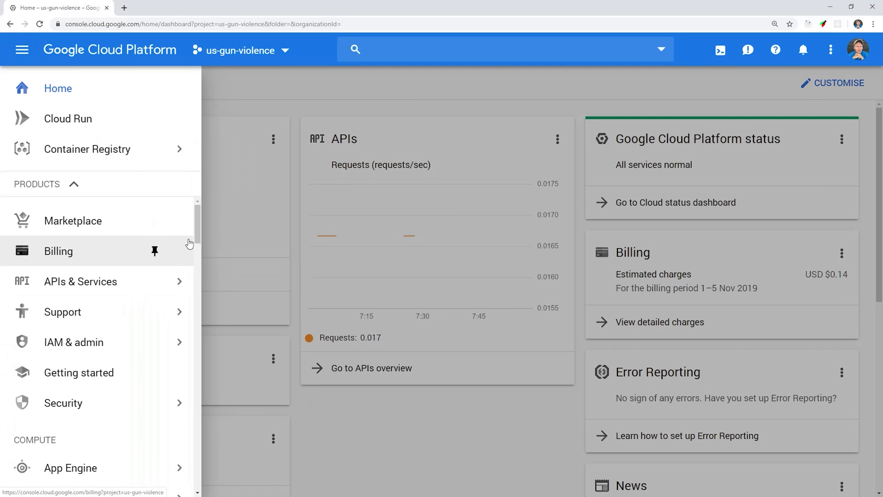
Enable the Maps JavaScript API for the us-gun-violence project from the API Library.
left_click(80, 281)
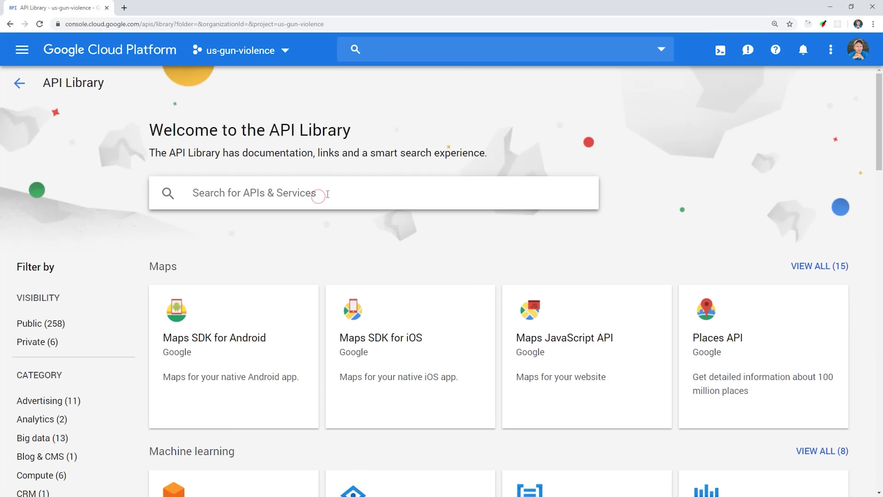
left_click(564, 337)
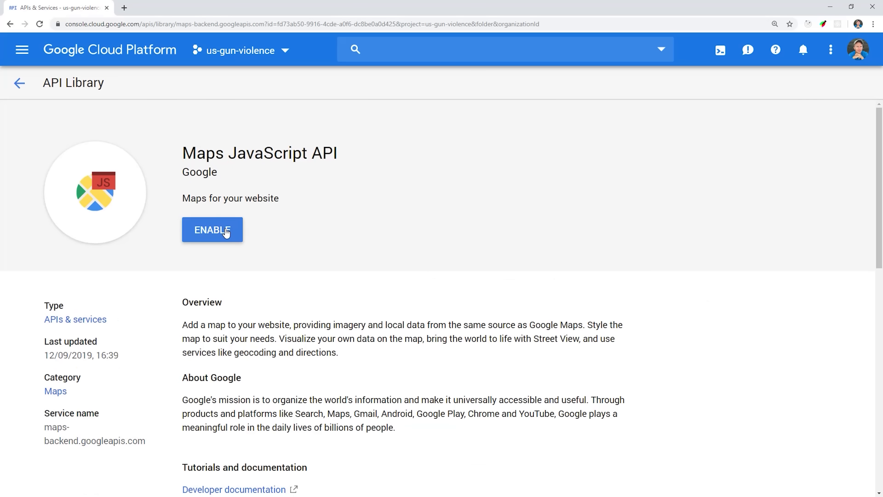
left_click(212, 230)
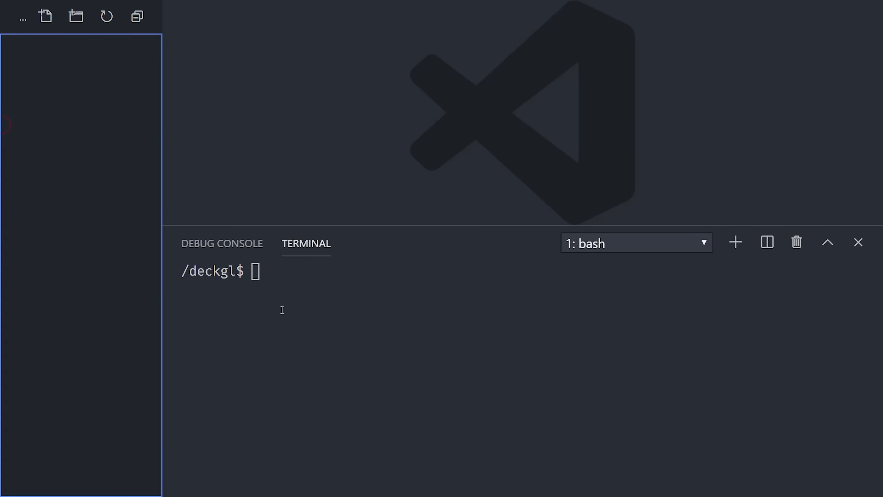
Initialise package.json, install webpack dev tools and add build/start scripts outputting to ./public.
type("npm")
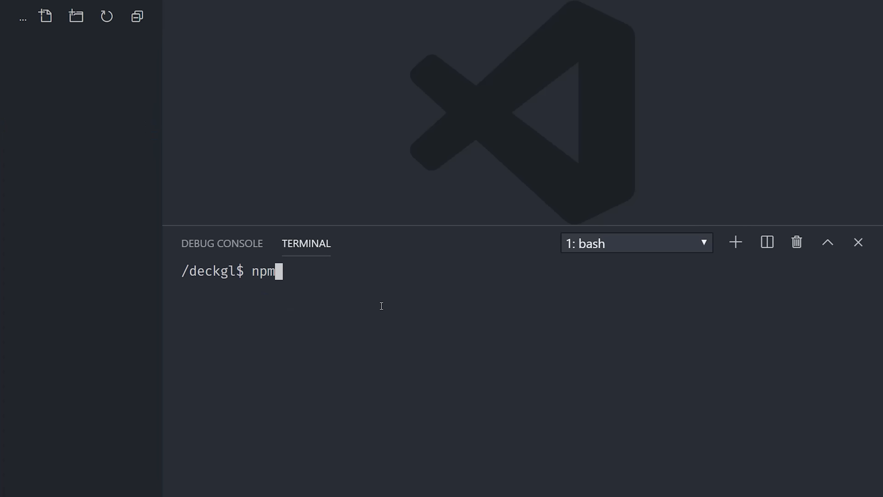
type("init")
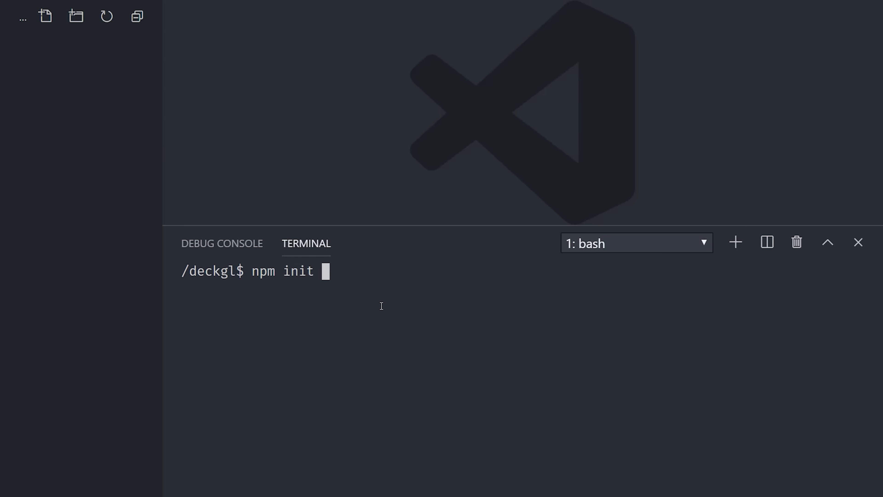
key("Enter")
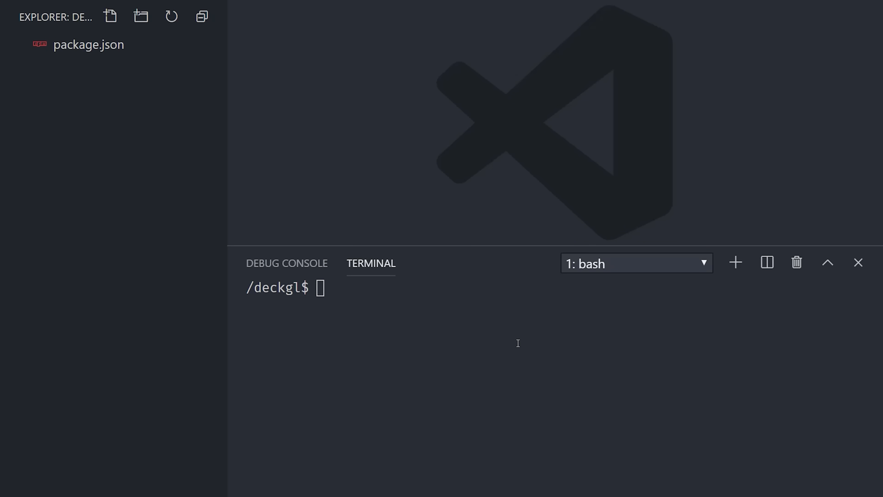
type("npm i -D webpack-dev-server webpack webpack-cli")
type("\"build\": \"webpack")
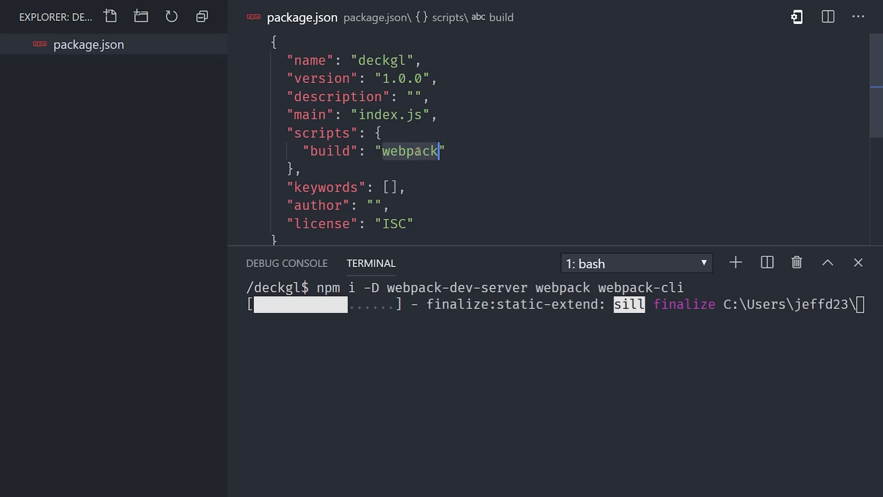
type("--output-path ./public")
type("\"start\": \"webpack-dev-server --content-base ./public --output-path ./publ")
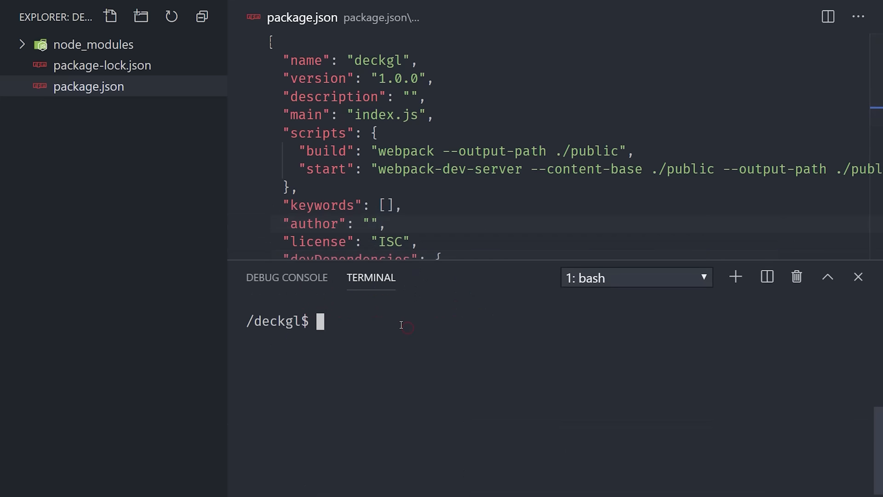
type("npm i @deck.gl/{core,google-maps,layers,aggregation-layers}")
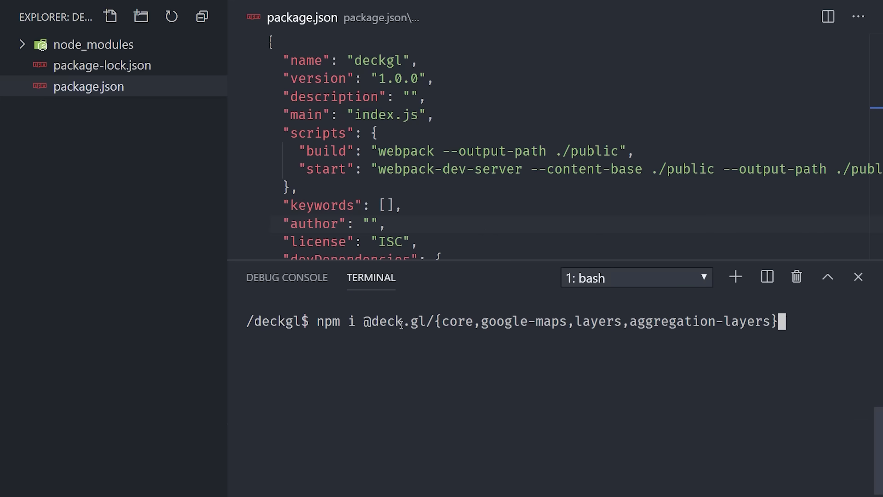
key("Enter")
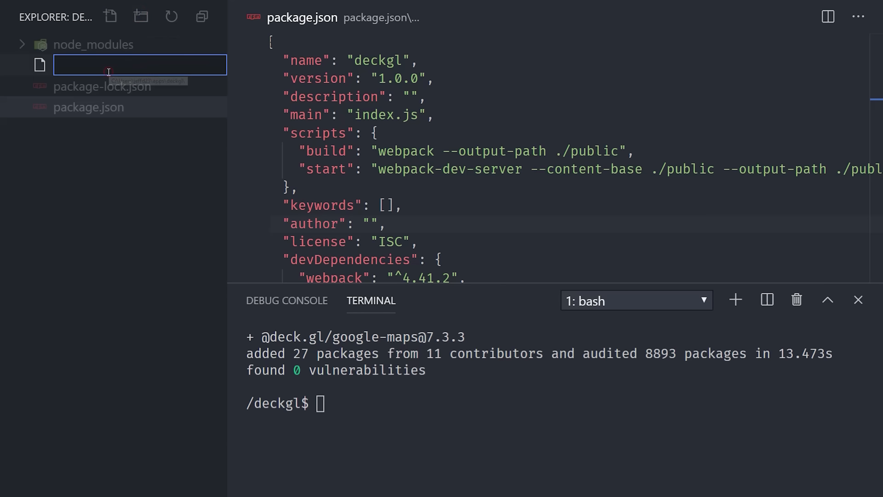
Create the src/index.js and public/index.html files in the Explorer.
type("src/index.")
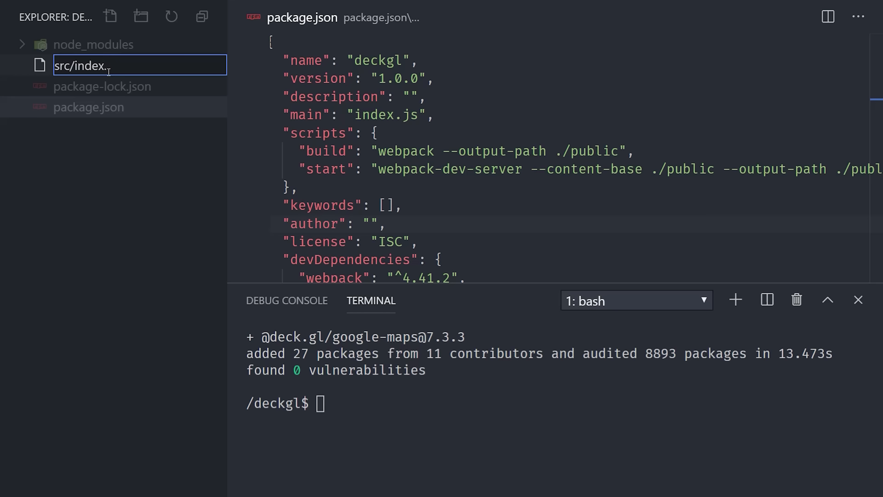
type("js")
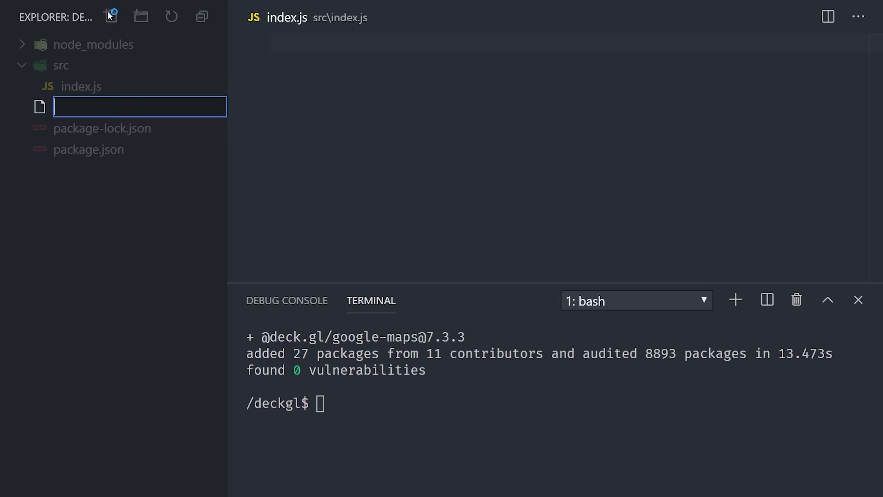
type("public/index.htm")
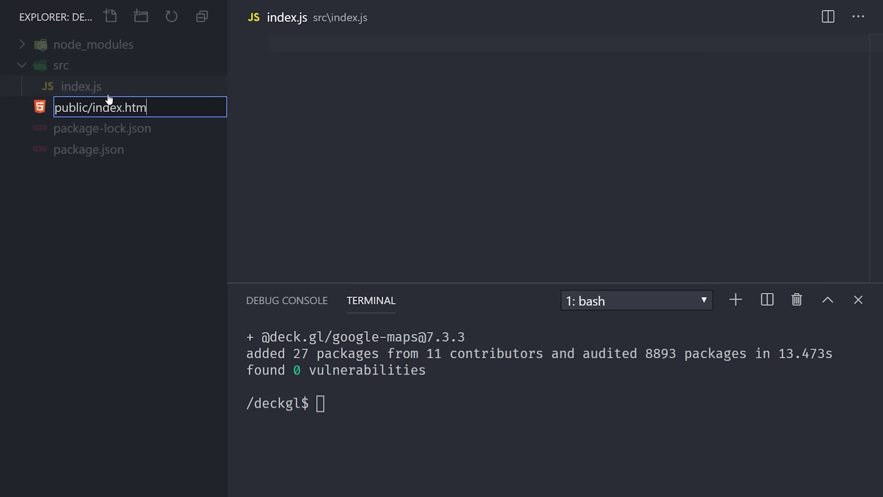
key("Enter")
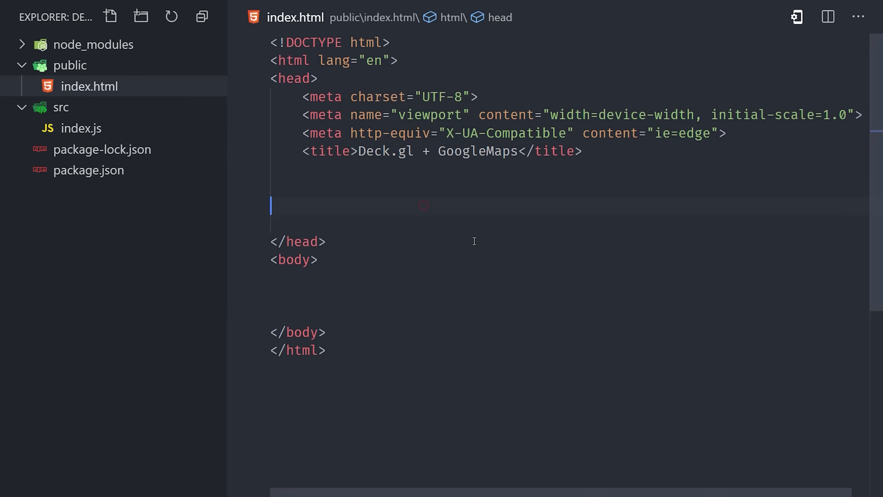
Add main.js and Google Maps API-key script tags plus body and #map styles to index.html.
type("<script src=\"main.js\"></script>")
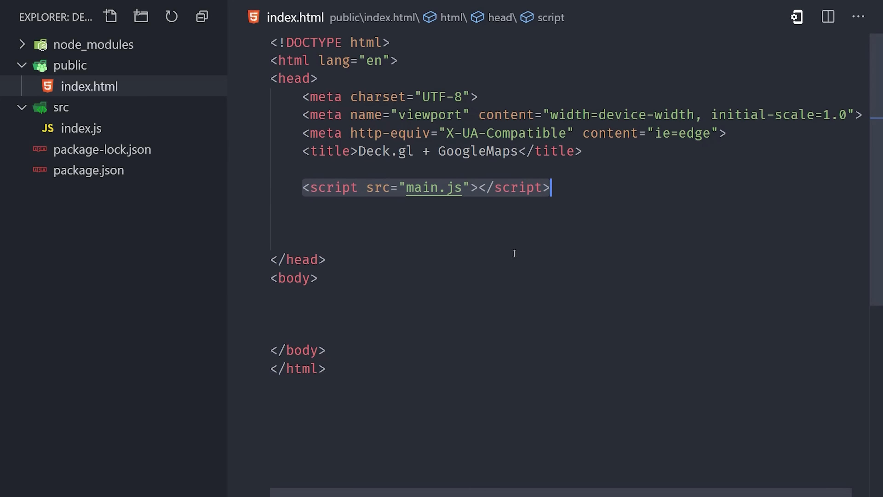
mouse_move(373, 308)
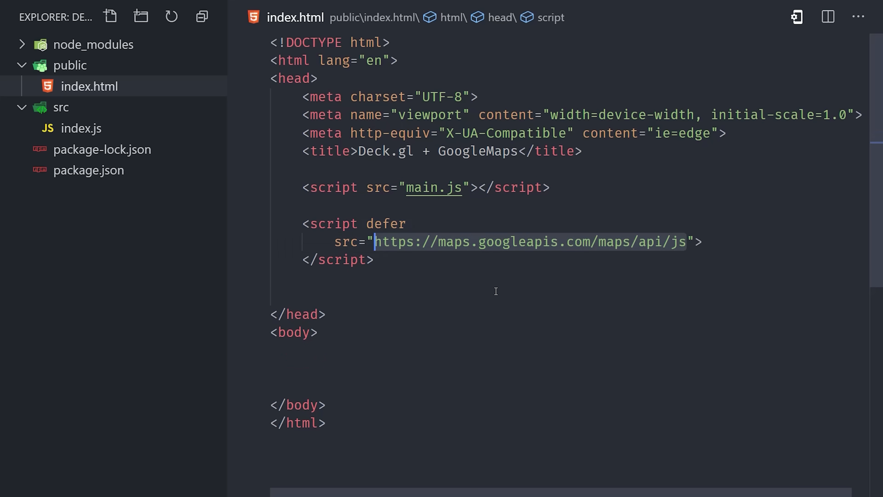
type("?key=API-KEY")
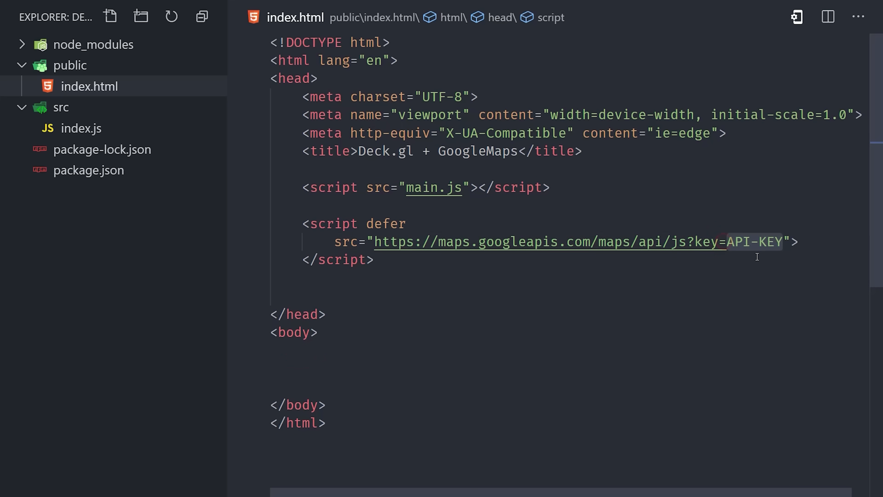
mouse_move(563, 242)
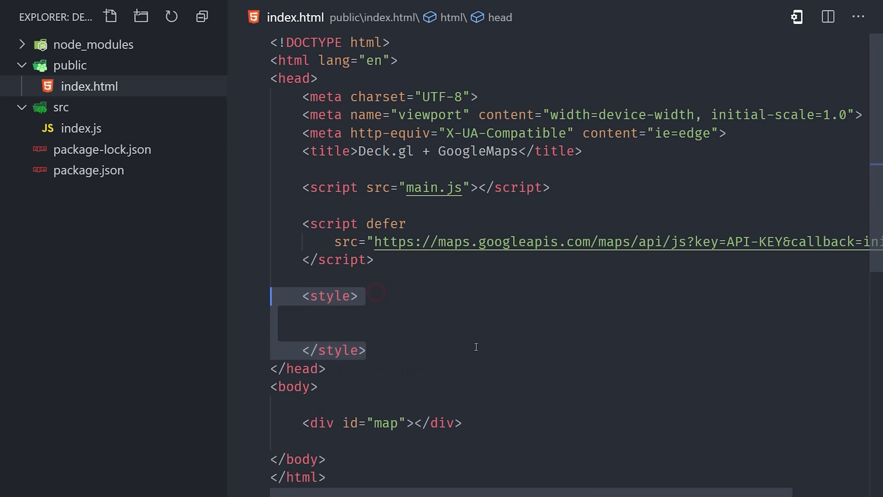
type("body { margin: 0; }")
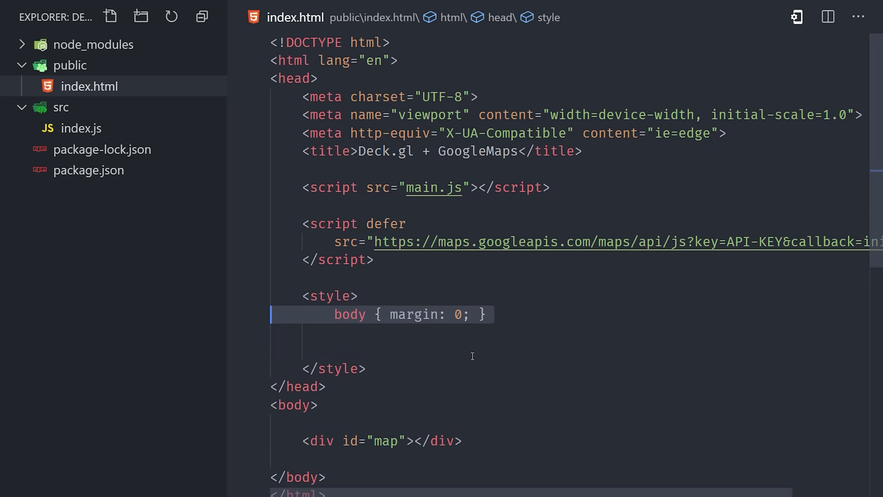
type("#map {")
type("height: 100vh;")
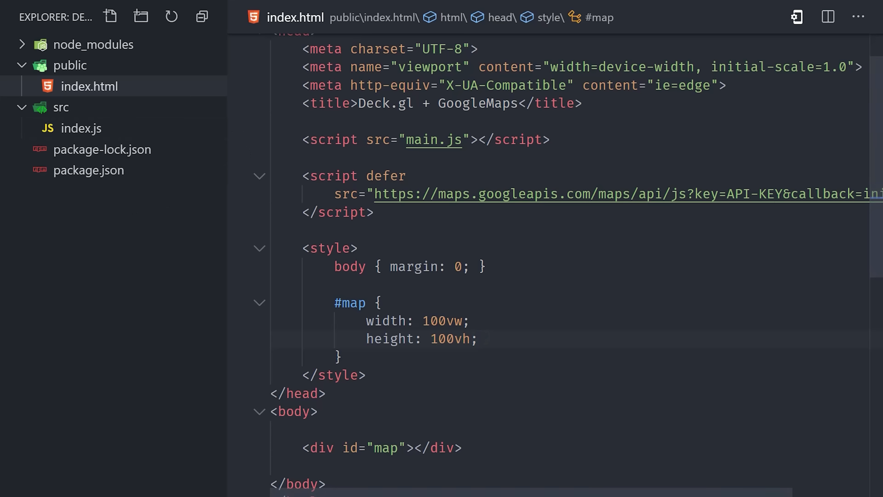
Write window.initMap creating a new google.maps.Map on the page's #map element.
left_click(82, 128)
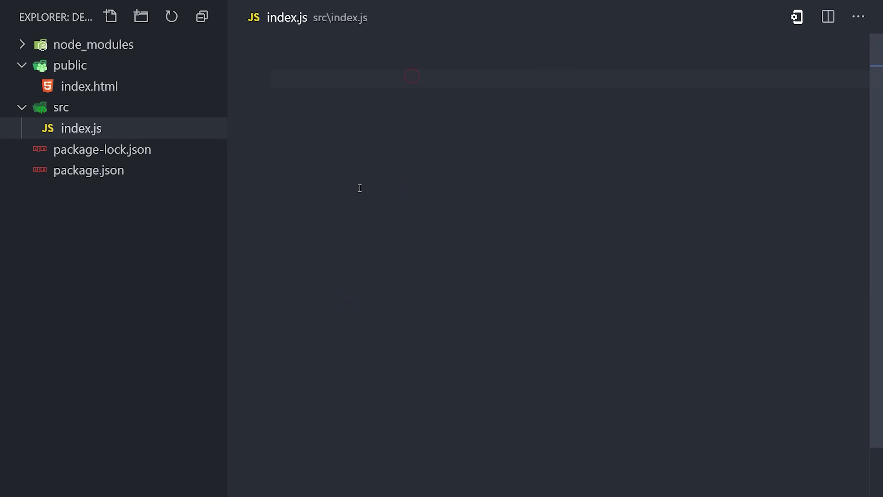
type("window.initMap")
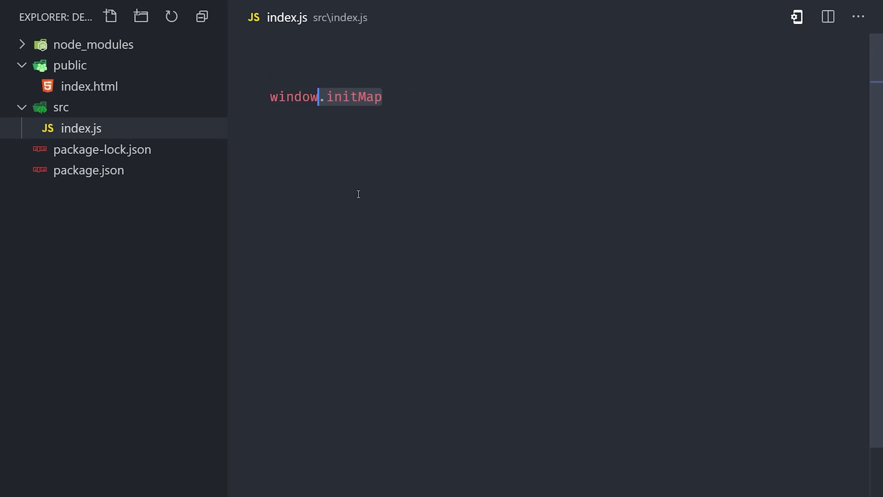
type("= () => {")
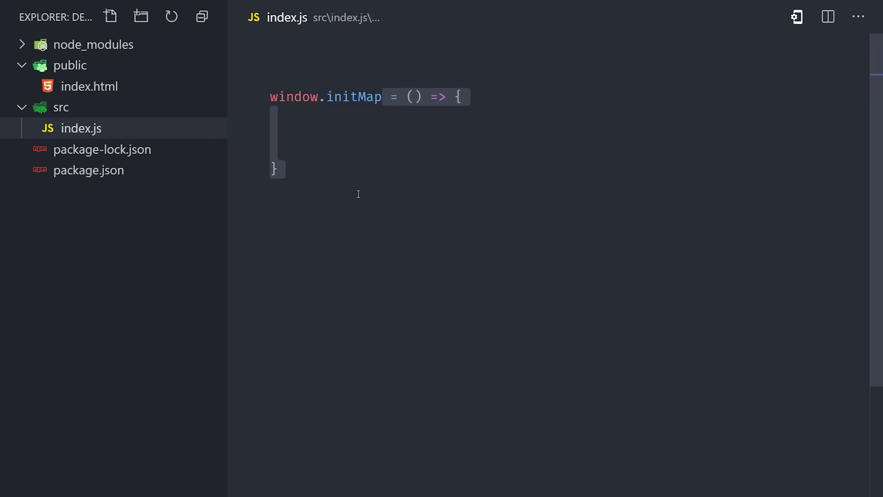
type("const map =")
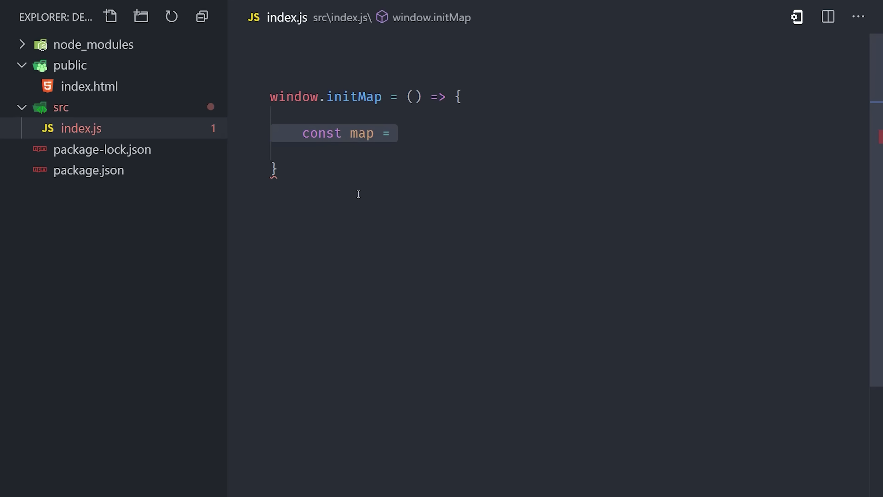
type("new google.maps.Map();")
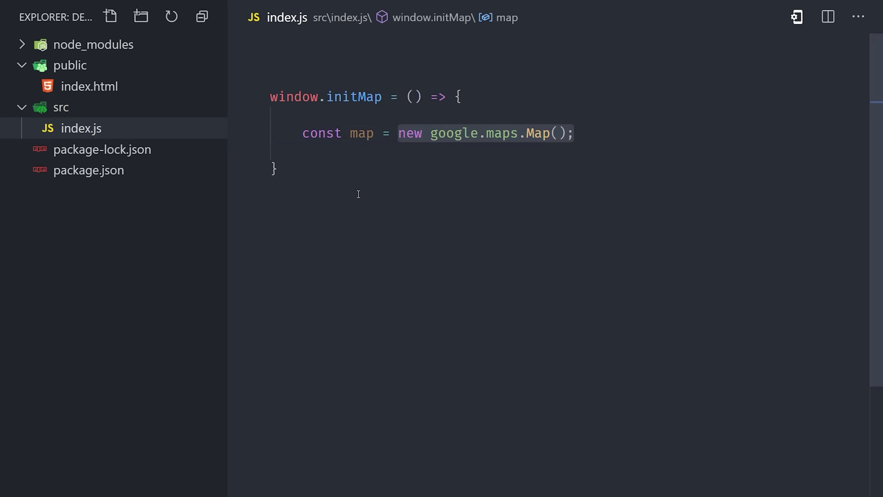
type("document.getElementById('map')")
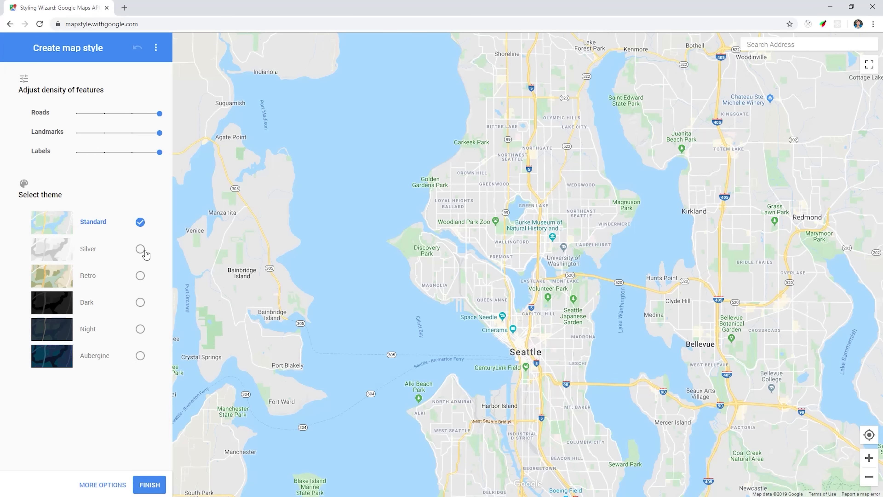
left_click(140, 301)
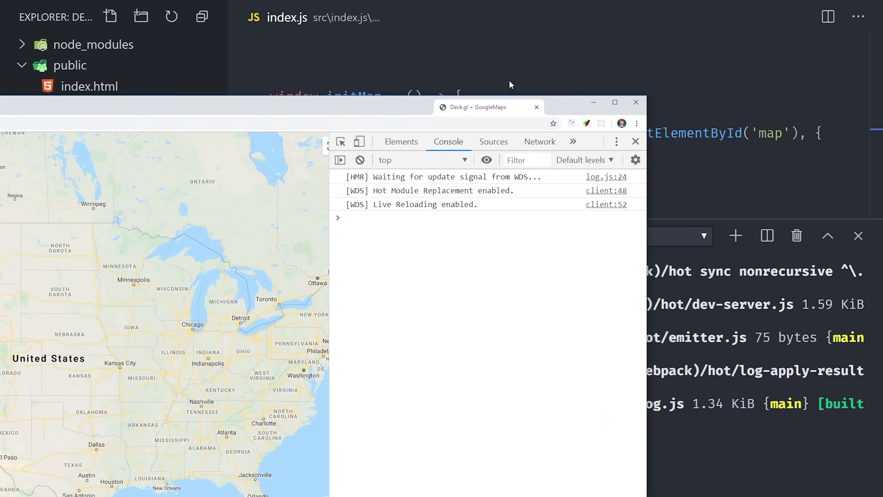
Bring the Chrome tab with the Deck.gl + GoogleMaps page and console to the front.
left_click(615, 102)
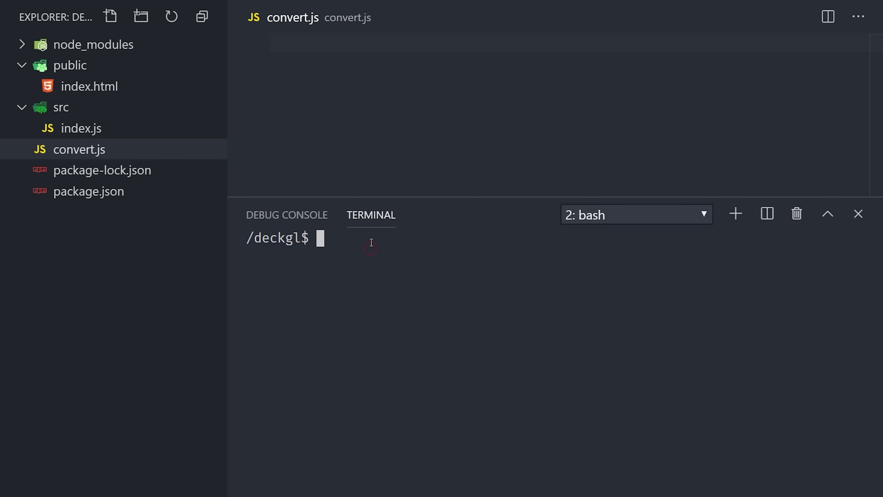
Install convert-csv-to-json and run node convert.js to produce public/gundata.json.
type("npm i -")
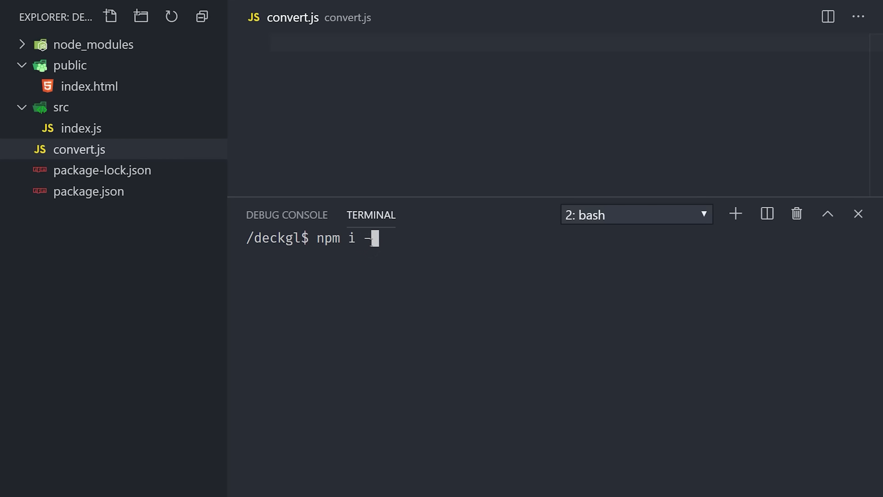
type("D convert-csv-to-json")
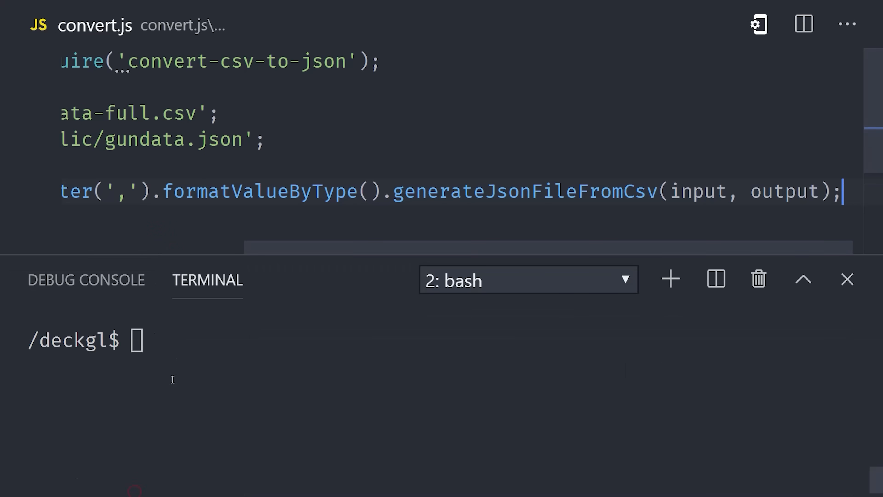
type("node convert.js")
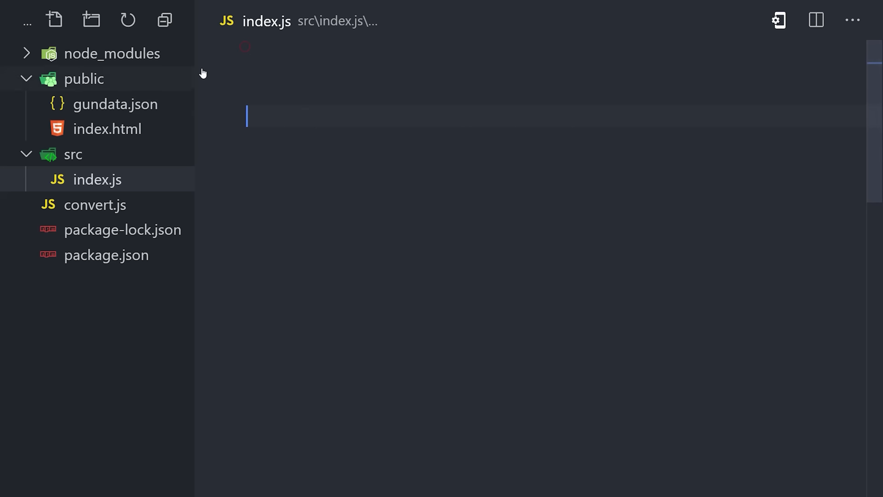
Import GoogleMapsOverlay and start a ScatterplotLayer factory with id 'scatter' and data.
type("import { GoogleMapsOverlay } from '@deck.gl/google-maps';")
type("const scatterplot")
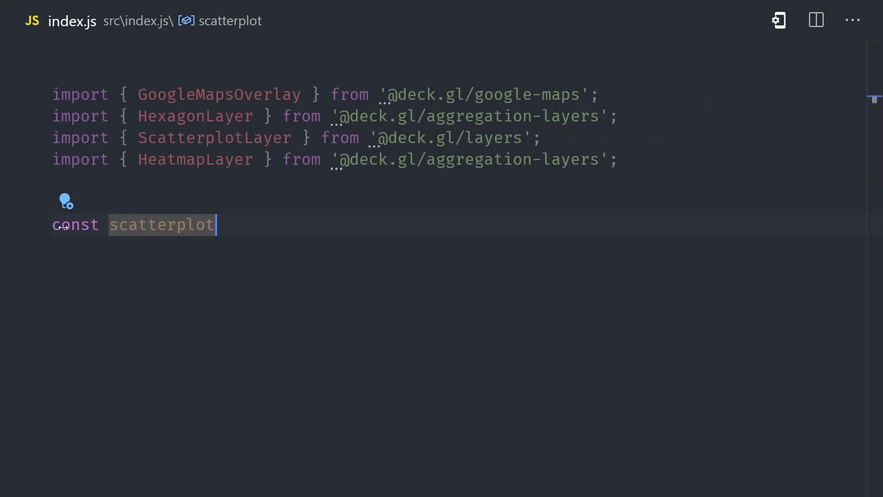
type("= () =>")
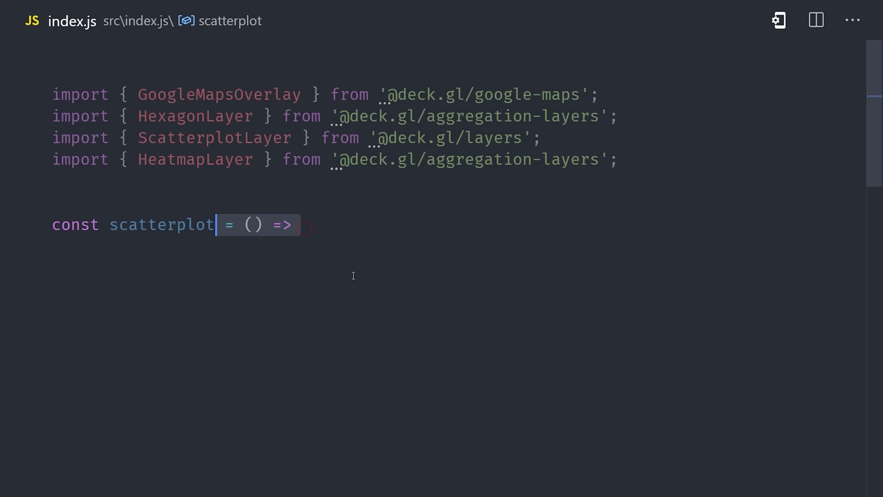
type("new ScatterplotLayer();")
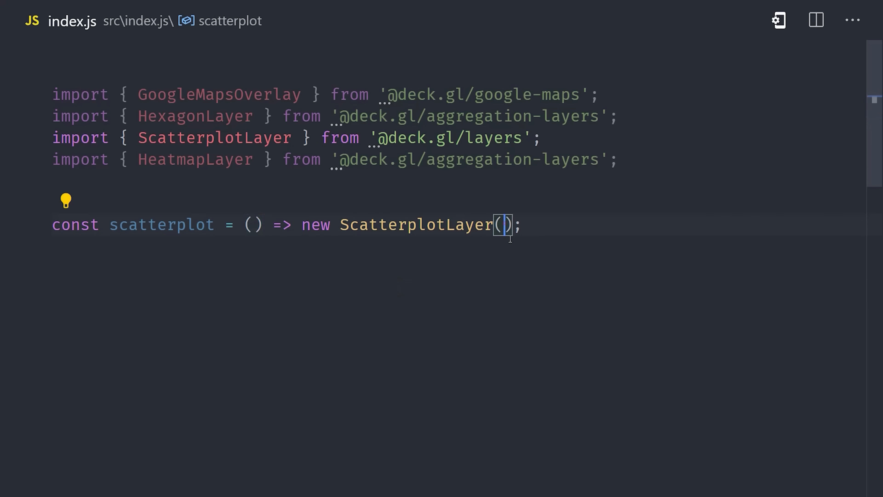
type("{")
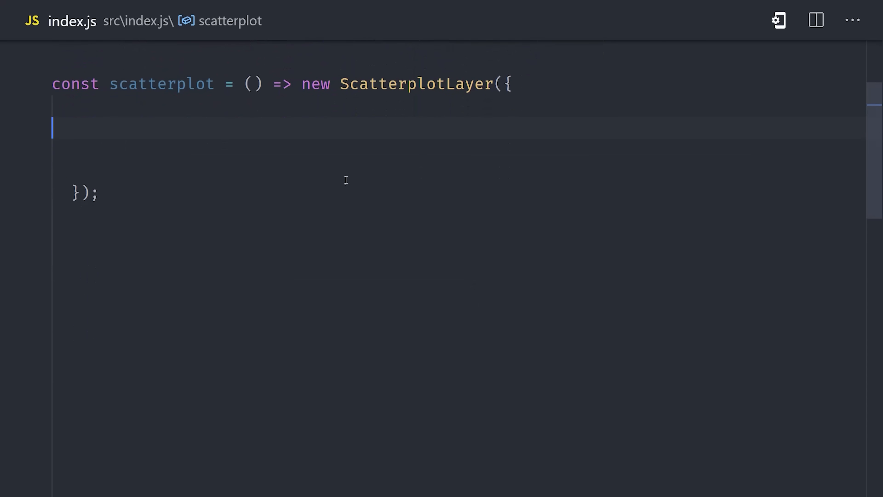
type("id: 'scatter',")
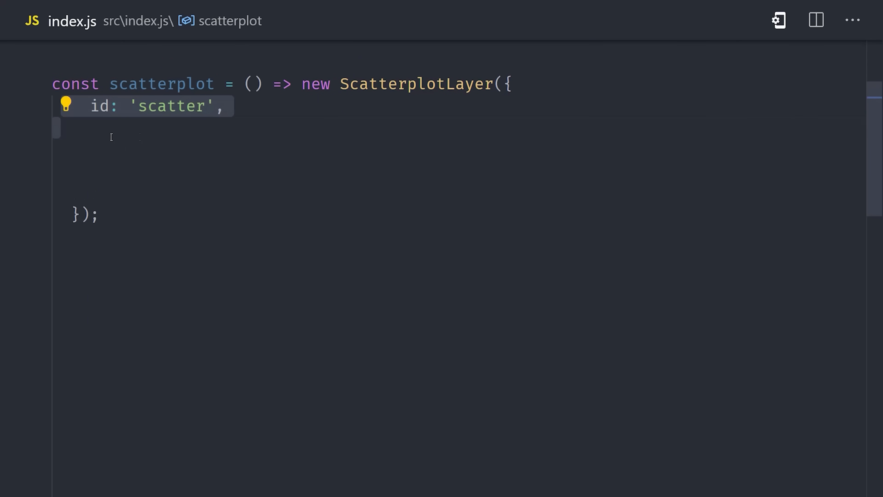
type("data: sourceData,")
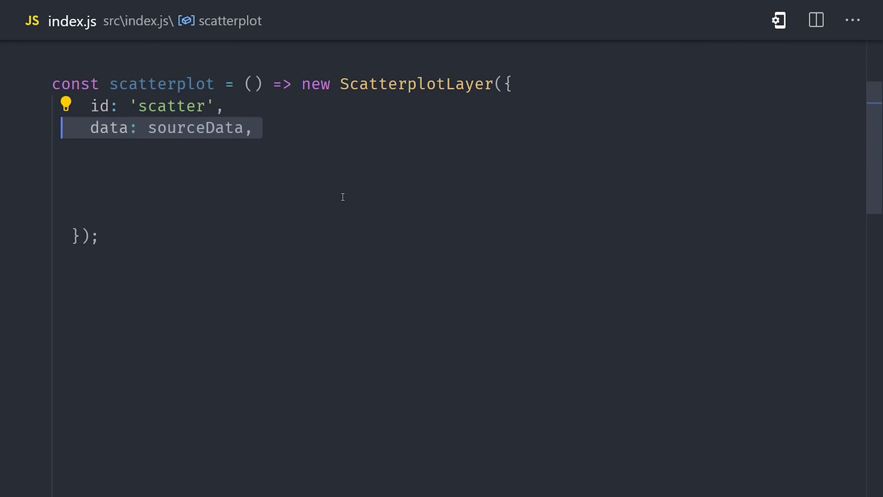
Point the layer's data at './gundata.json' and give it opacity 0.8.
double_click(195, 127)
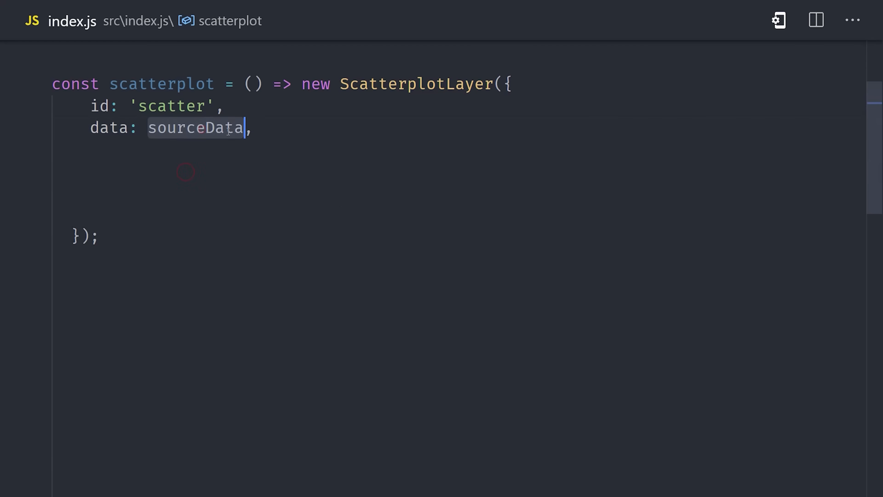
mouse_move(310, 144)
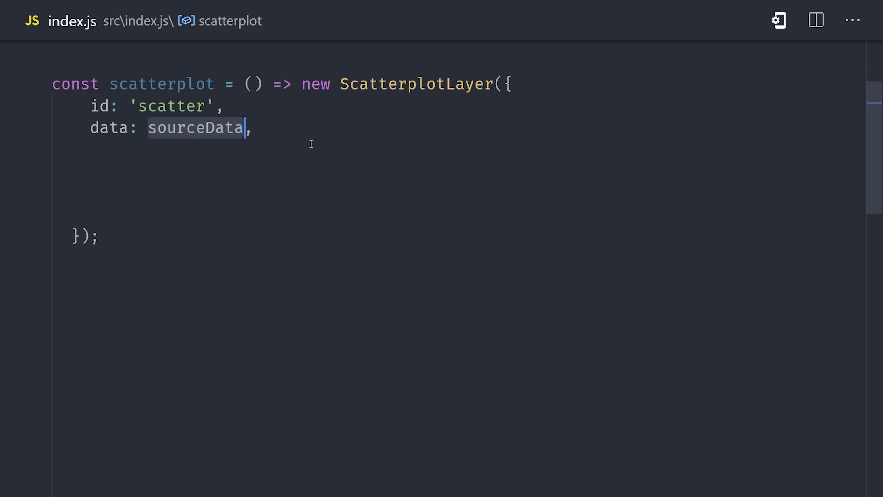
type("'")
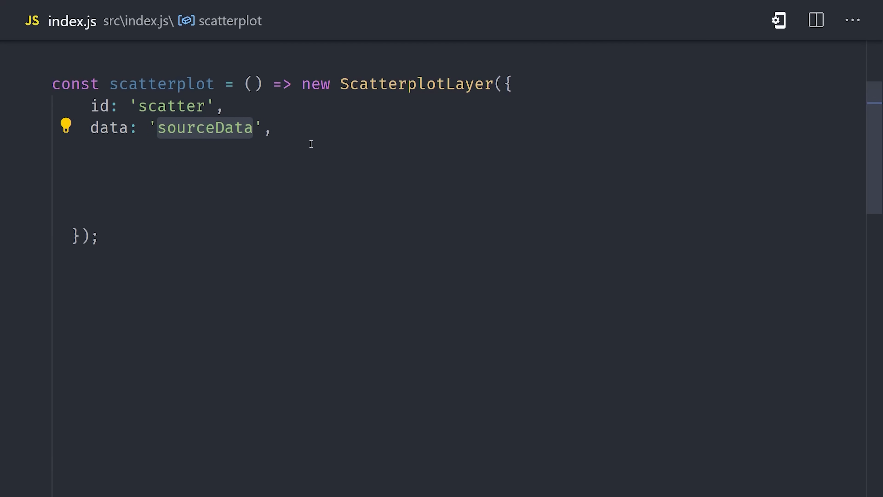
key("Delete")
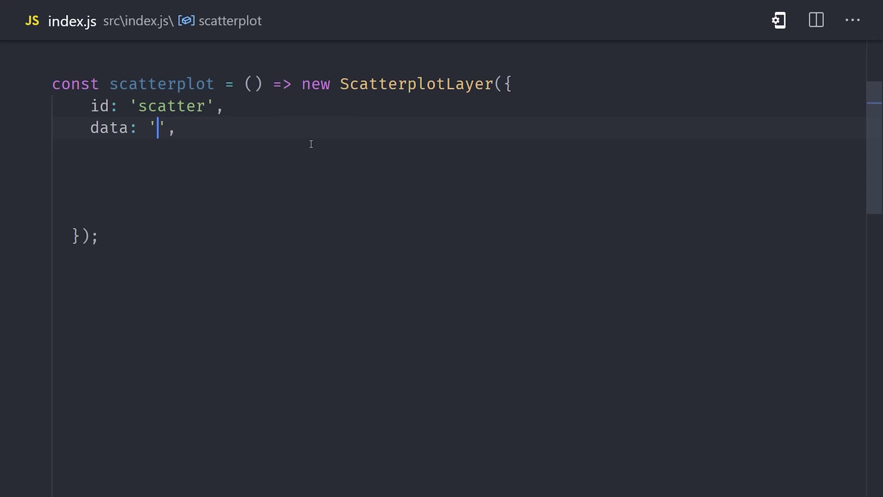
type("./gundata.json")
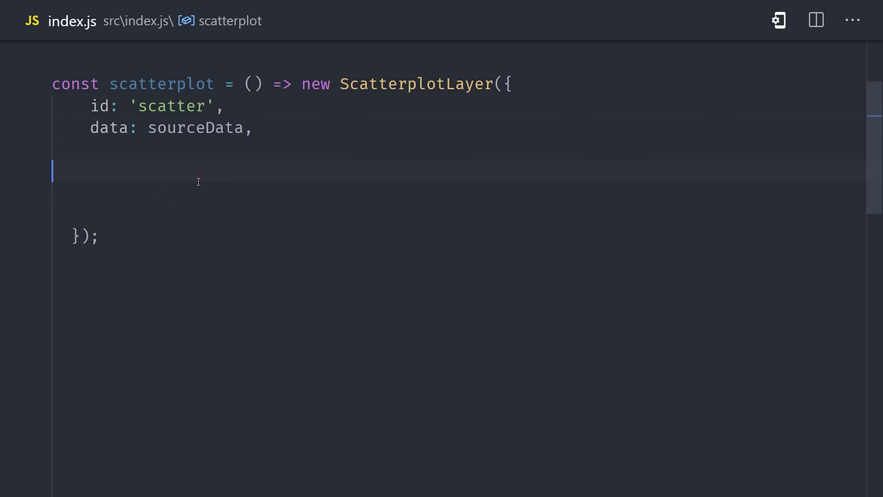
type("opacity: 0.8,")
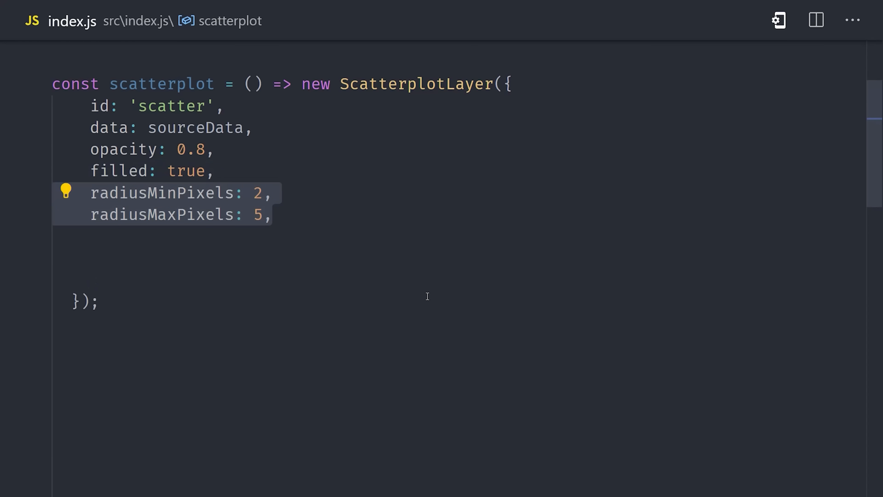
Add getPosition from longitude/latitude and getFillColor red [200, 0, 40, 150] when n_killed > 0.
type("getPosition: d => [],")
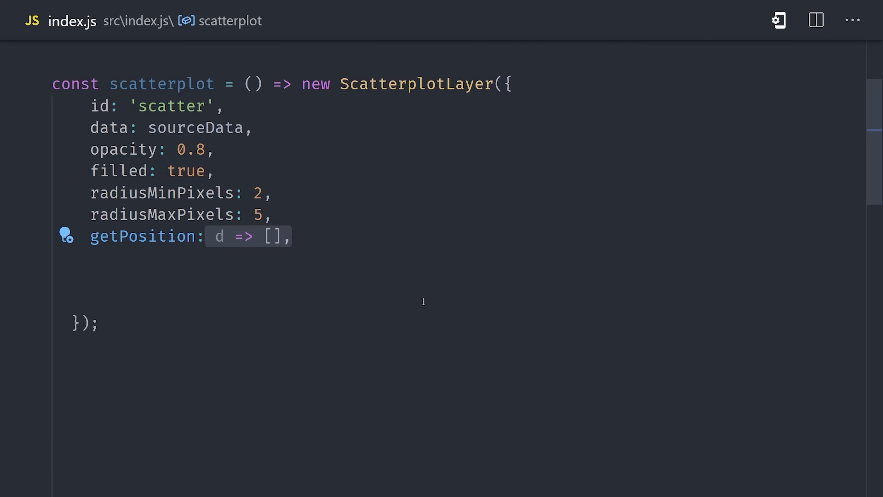
type("d.longitude, d.latitude")
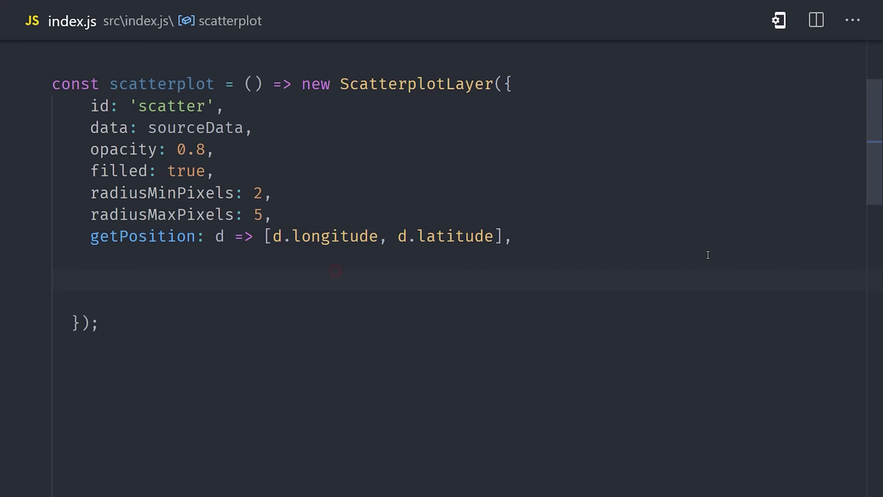
type("getFillColor")
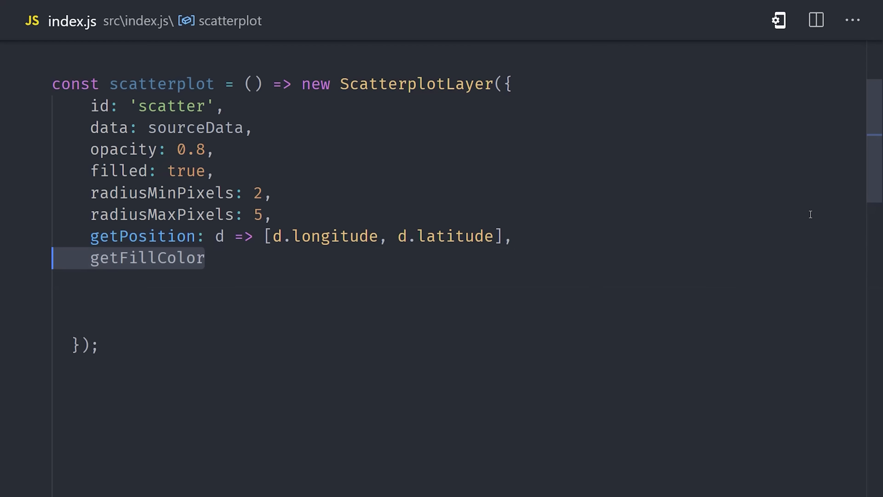
type(": d =>")
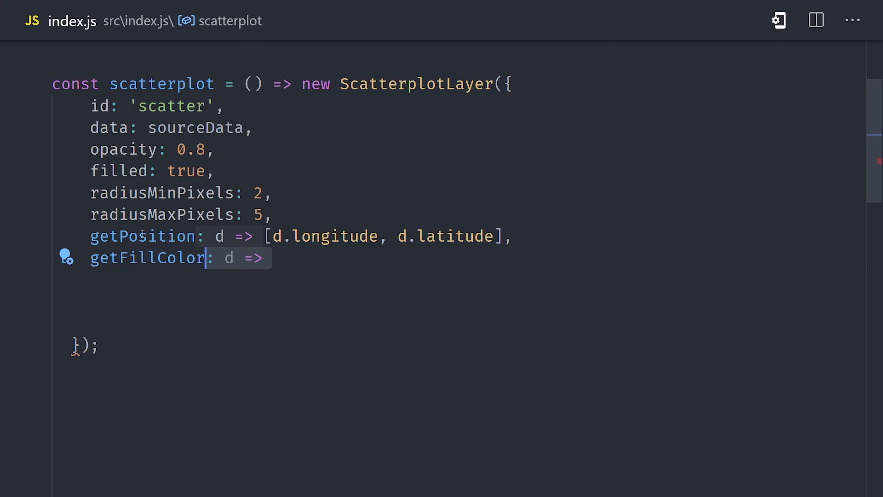
type("d.n_killed > 0,")
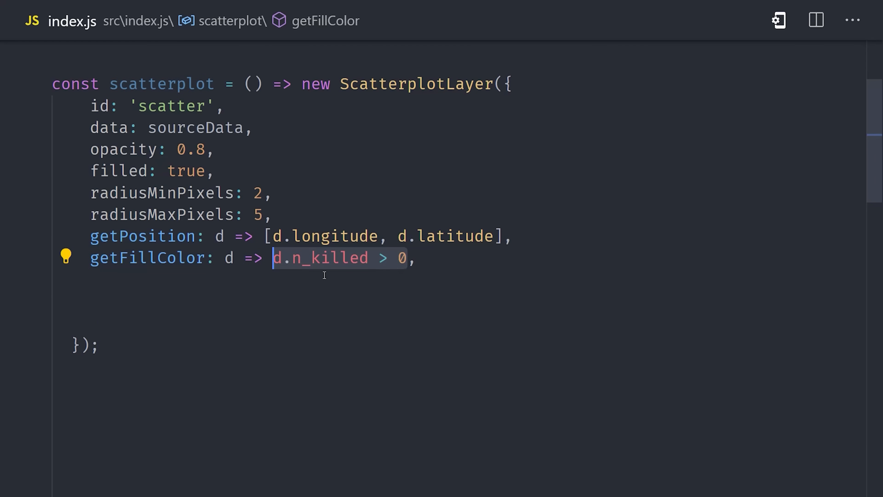
type("? [200, 0, 40, 150],")
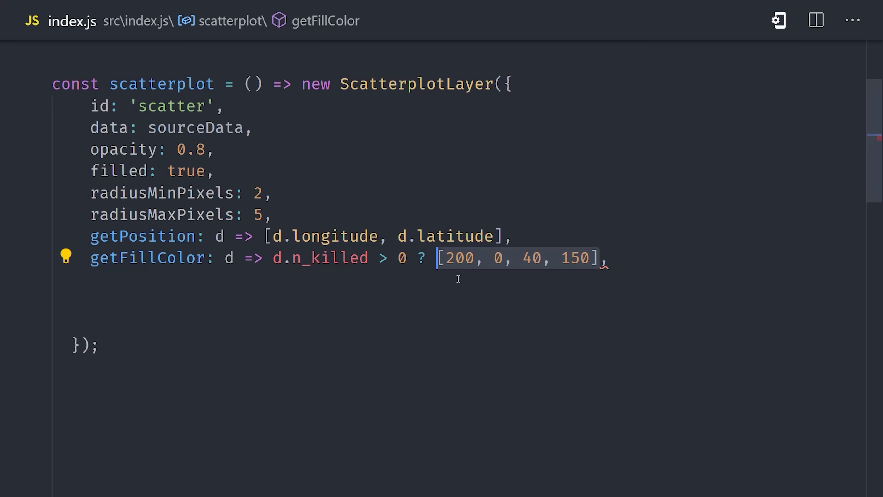
mouse_move(677, 309)
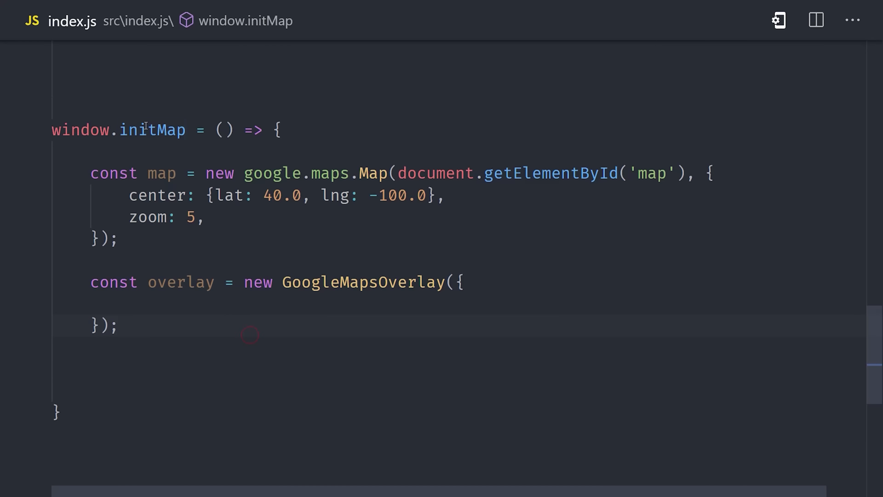
mouse_move(250, 297)
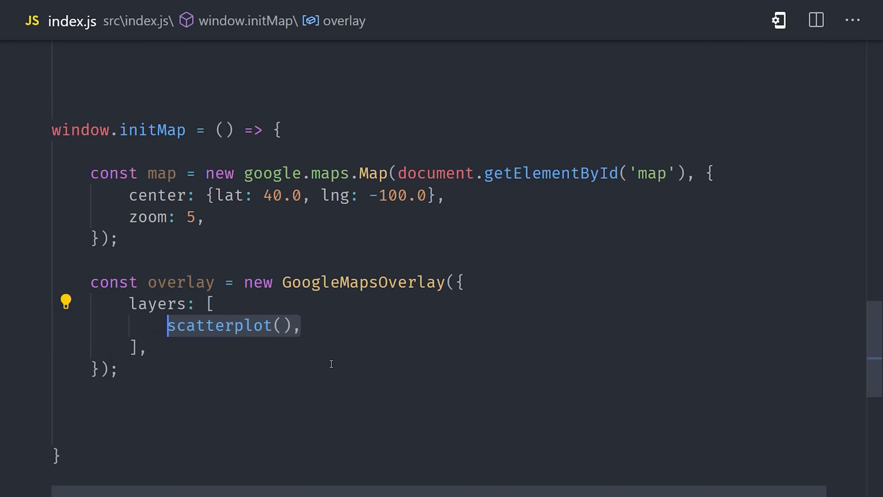
Attach the GoogleMapsOverlay holding the scatterplot layer to the map via overlay.setMap(map).
left_click(339, 356)
type("overlay")
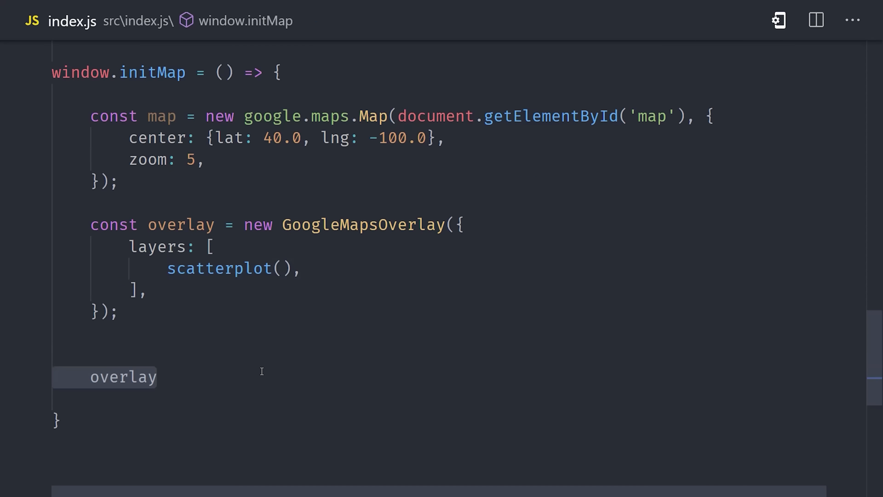
type(".setMap(map);")
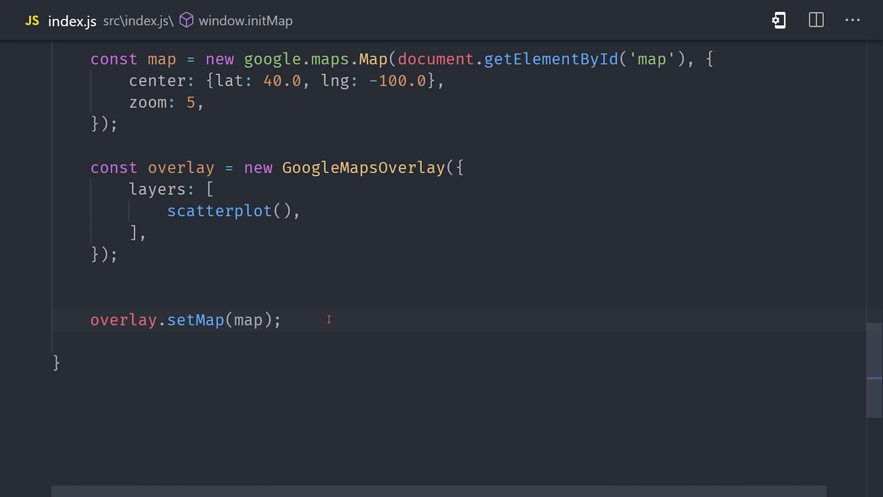
type("overlay.")
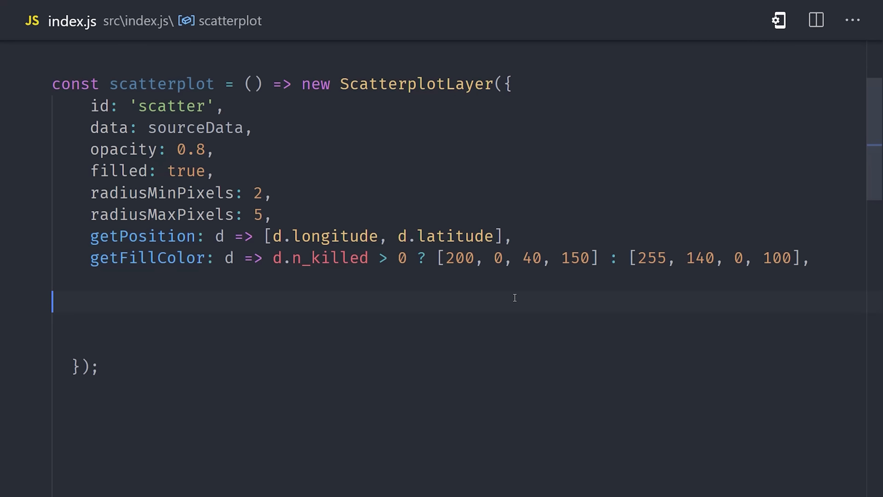
Make the scatterplot layer pickable and start an onHover callback receiving {object, x, y}.
type("pickable: true,")
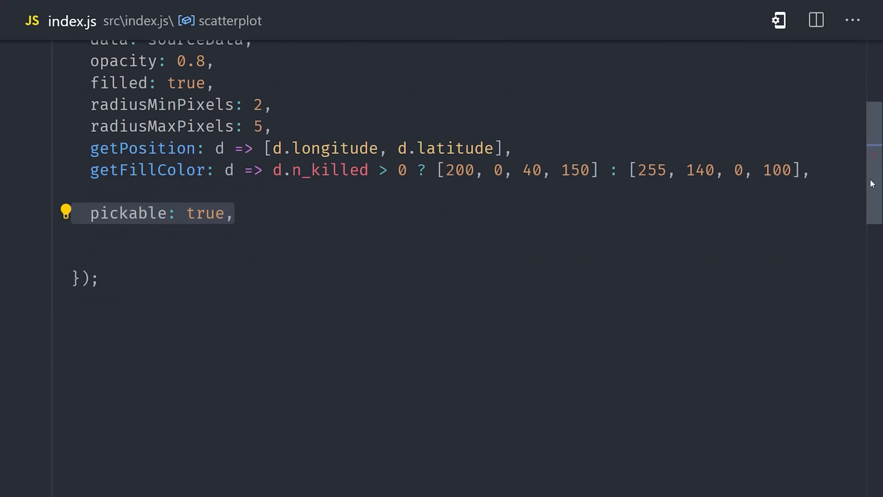
scroll("down", 3)
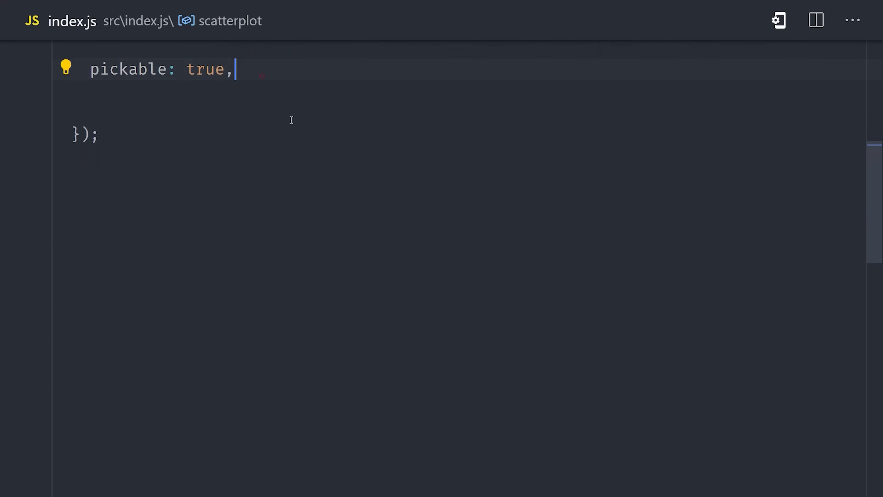
type("onHover: () => {")
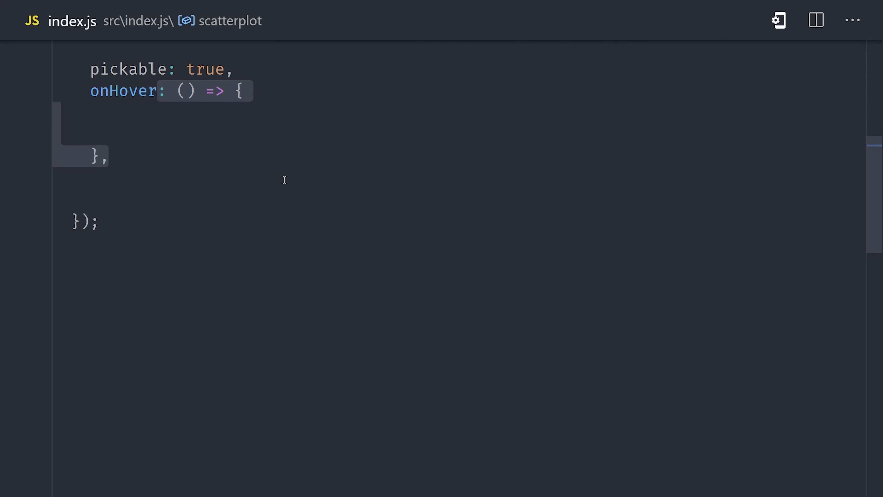
type("{object, x, y}")
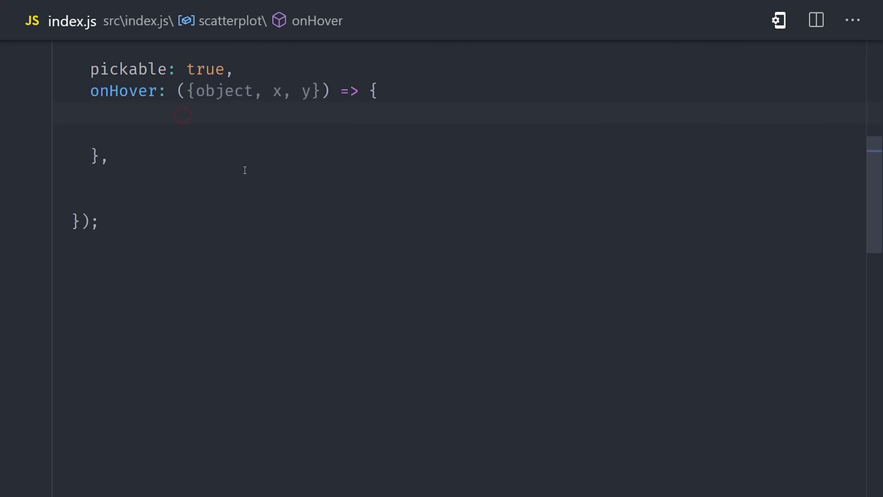
Fill the tooltip element's innerHTML with the hovered incident_id and n_killed count.
type("const el = document")
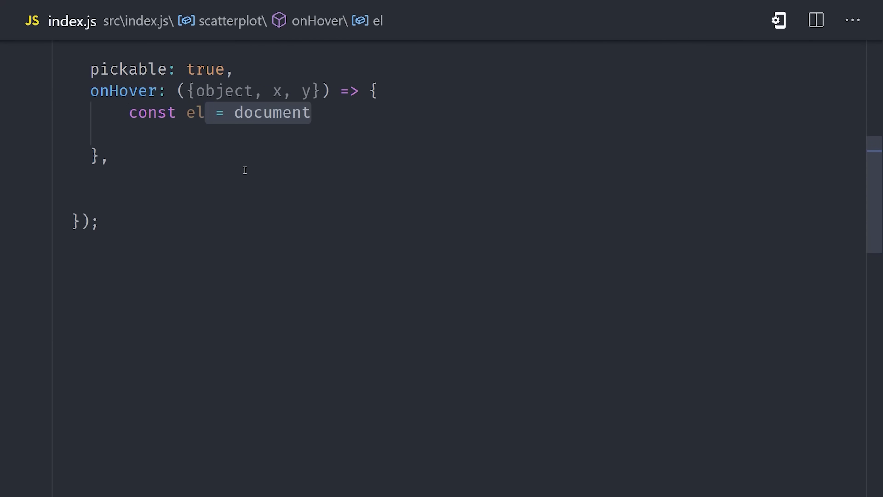
type(".getElementById('');")
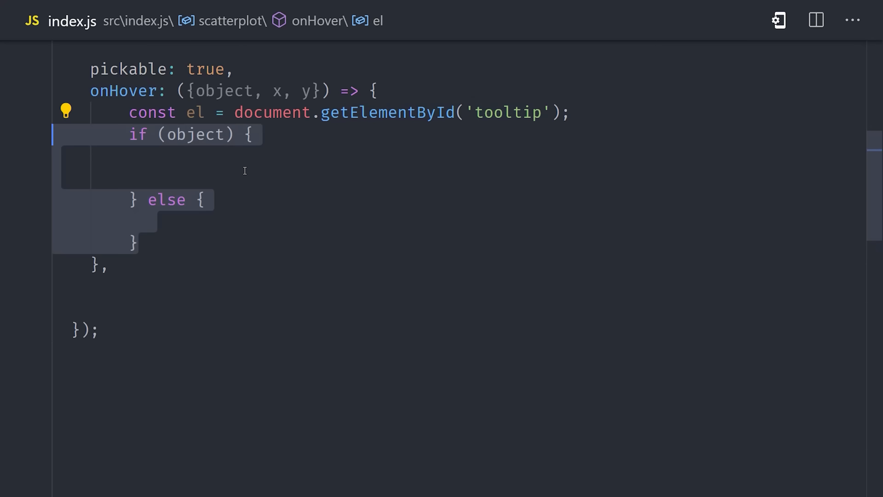
type("const { n_killed, incident_id } = object;")
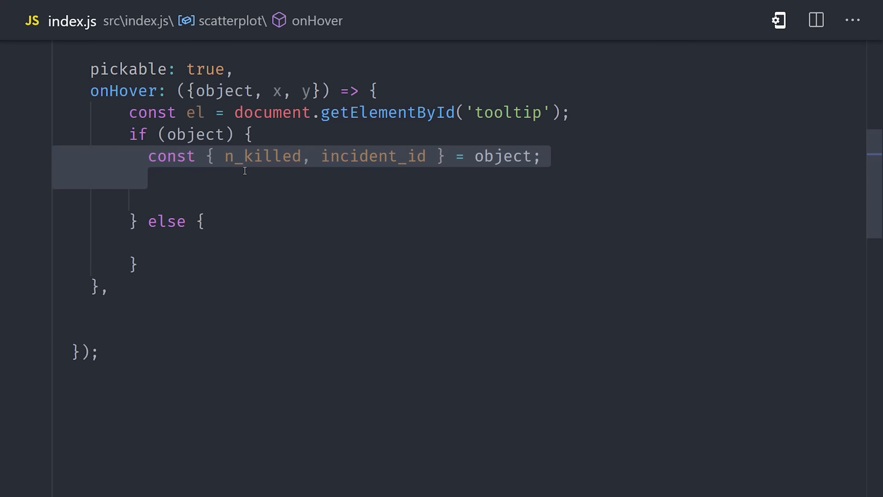
type("el.innerHTML = `<h1>${incident_id} Killed: ${n_killed}</h1>`")
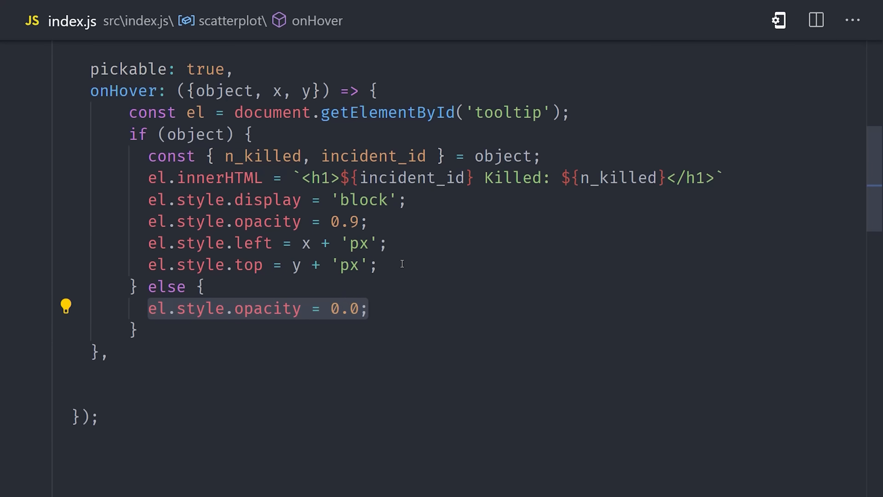
mouse_move(184, 134)
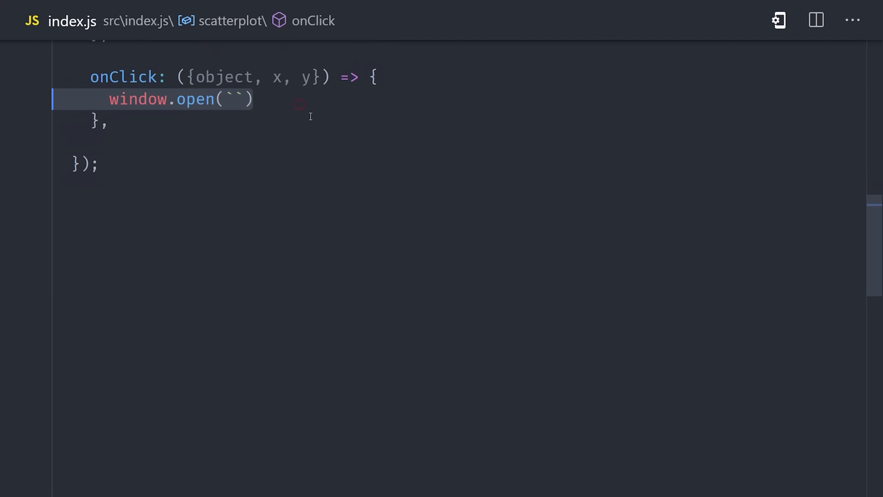
Open the gunviolencearchive.org incident page for the clicked object's incident_id.
type("https://www.gunviolencearchive.org/incident/${object.incident_id}")
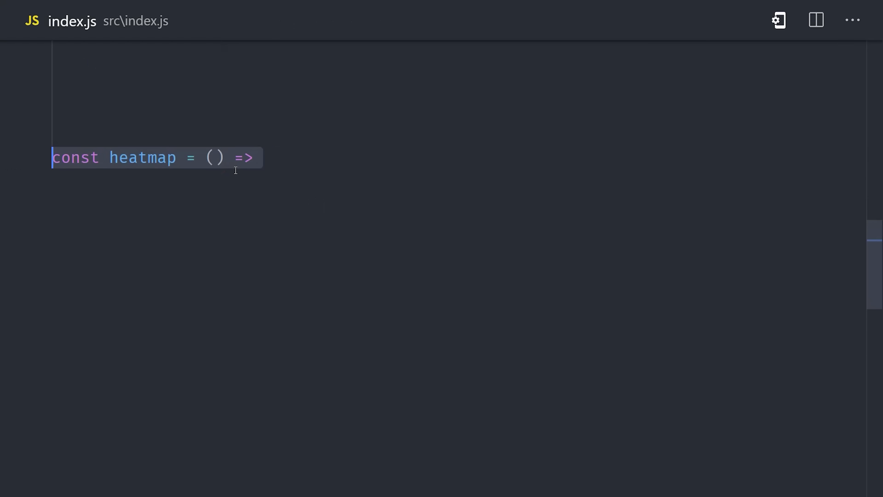
Create a HeatmapLayer on sourceData positioned by longitude and latitude.
type("new HeatmapLayer();")
type("id: 'heat',")
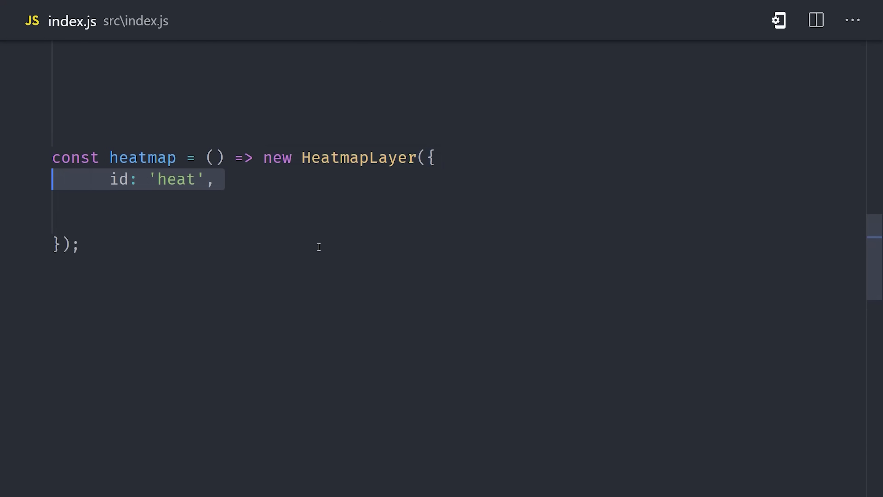
type("data: sourceData,")
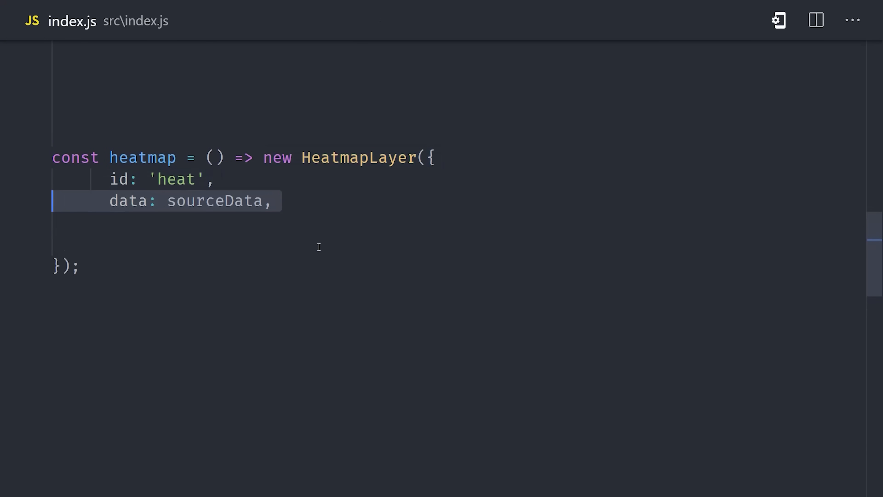
type("getPosition: d => [d.longitude, d.latitude],")
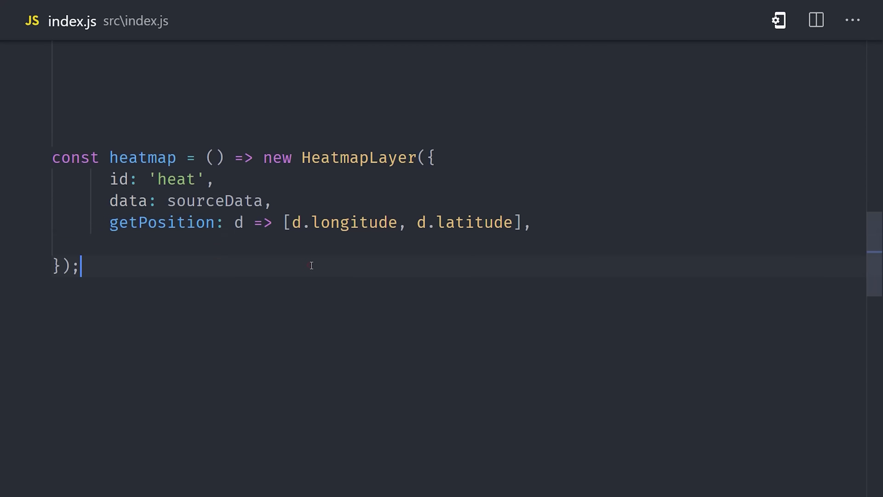
Weight each incident by n_killed + n_injured * 0.5 and set radiusPixels 60.
type("getWeight: d =>")
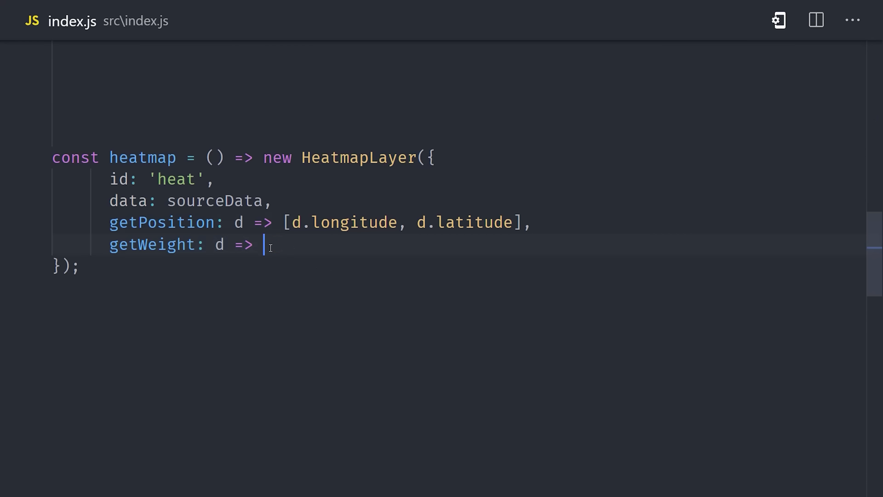
type("d.n_killed")
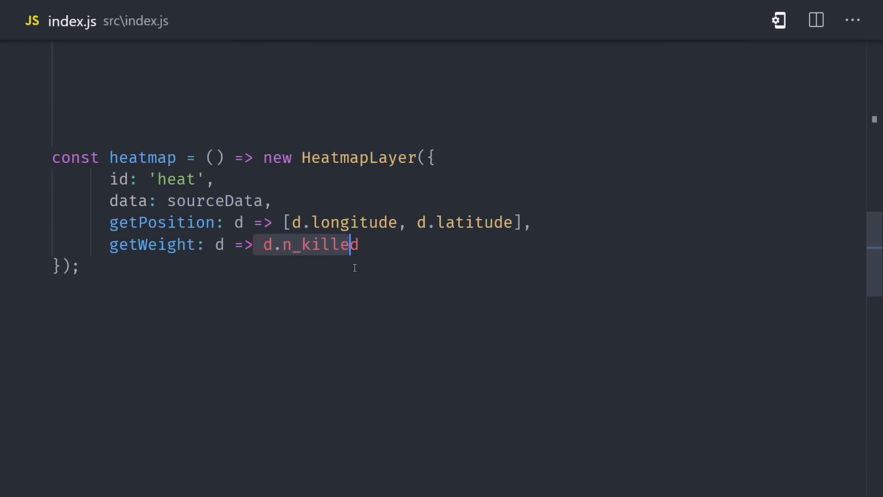
type("+ (),")
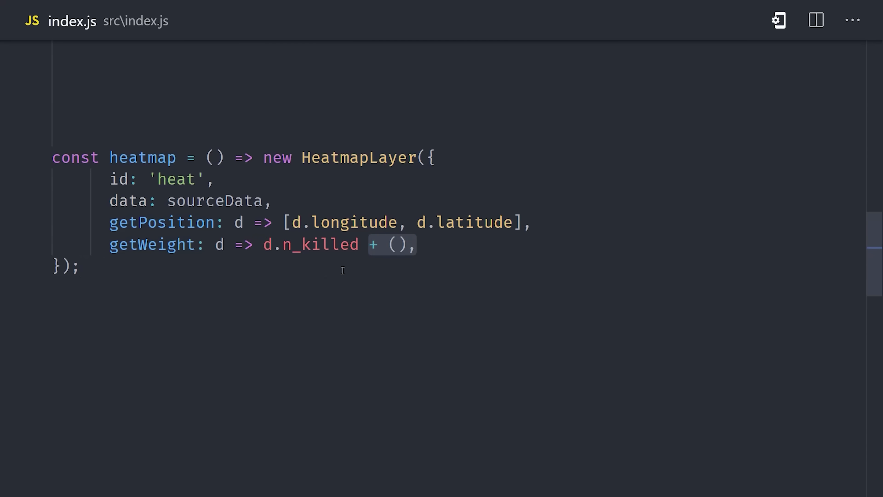
type("d.n_injured * 0.5")
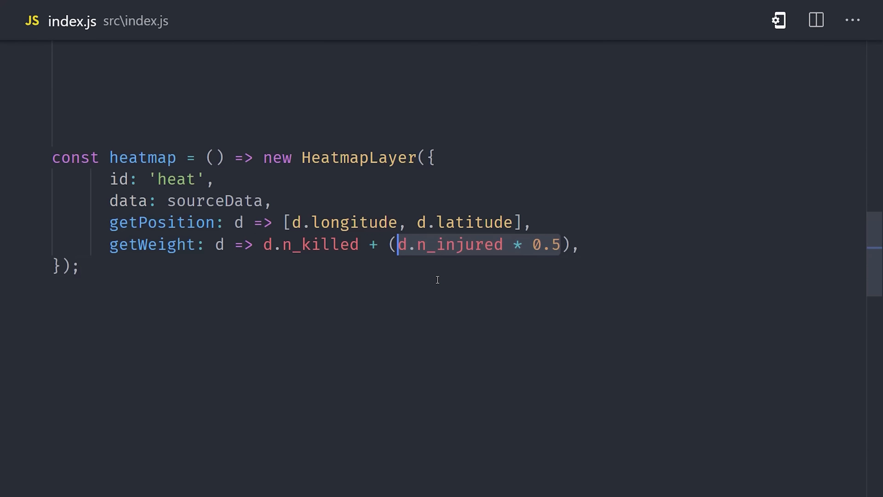
left_click(80, 265)
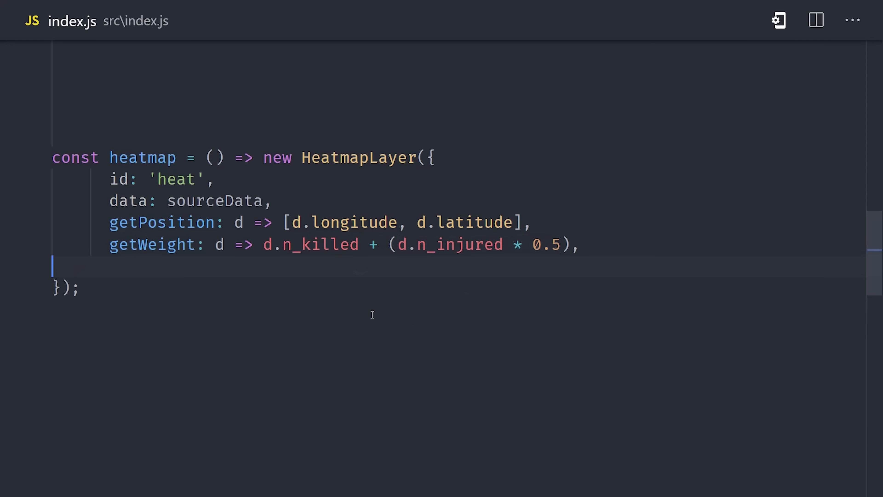
type("radiusPixels: 60,")
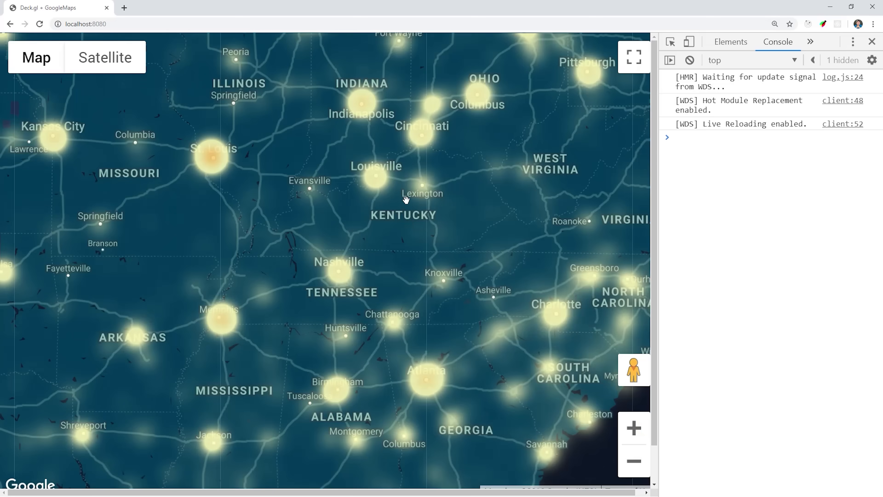
Zoom the map in twice on the red heatmap hotspot near Chicago.
left_click(633, 427)
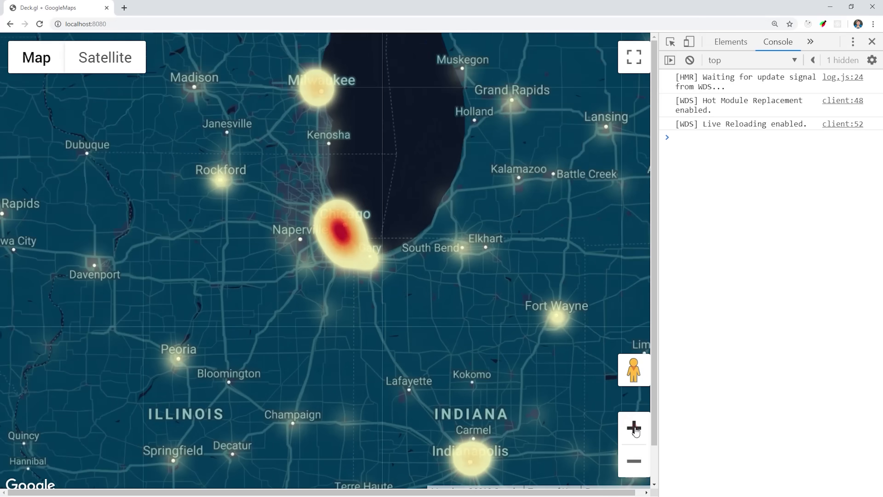
left_click(633, 427)
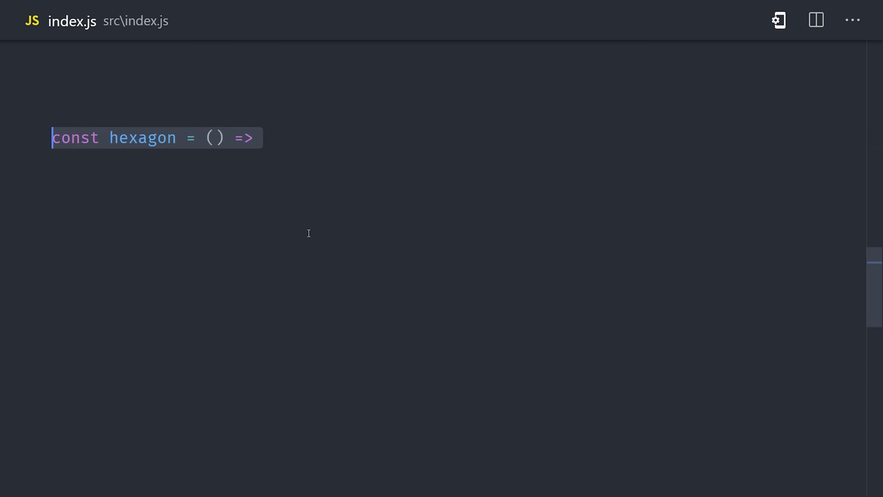
Create a HexagonLayer with getElevationWeight (n_killed * 2) + n_injured and elevationScale 100.
type("new HexagonLayer();")
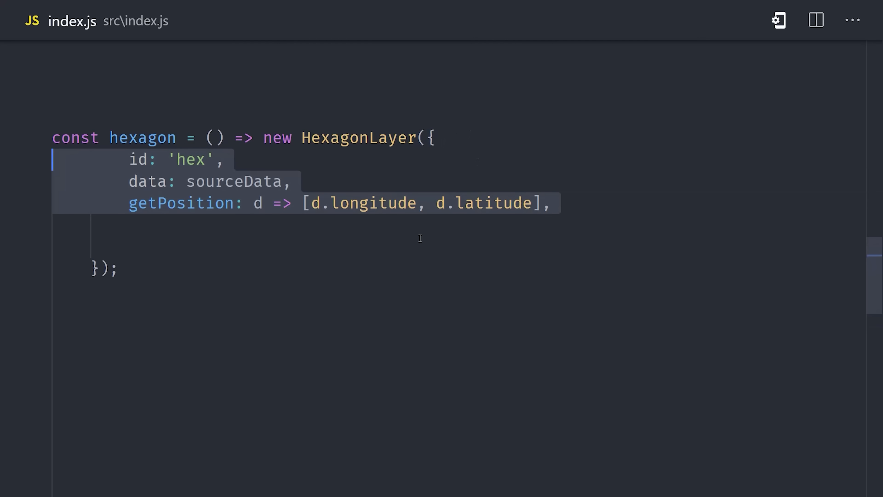
left_click(303, 231)
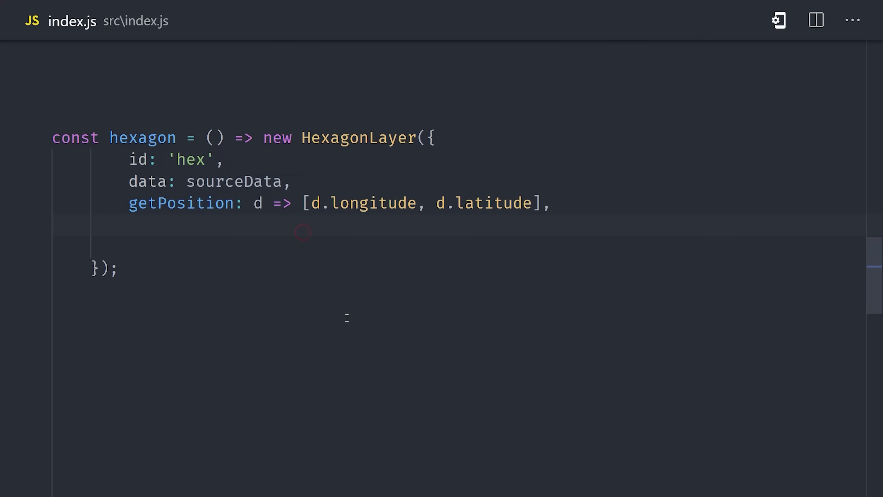
type("getElevationWeight: d => (),")
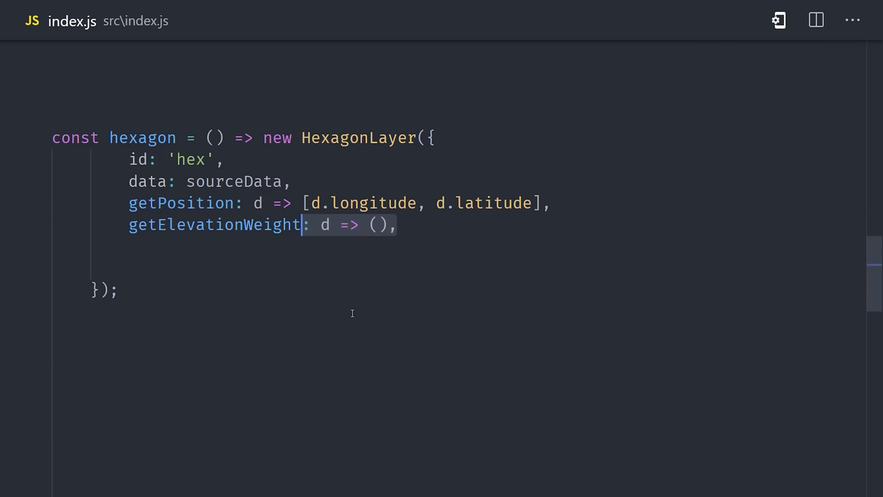
type("d.n_killed * 2) + d.n_injured")
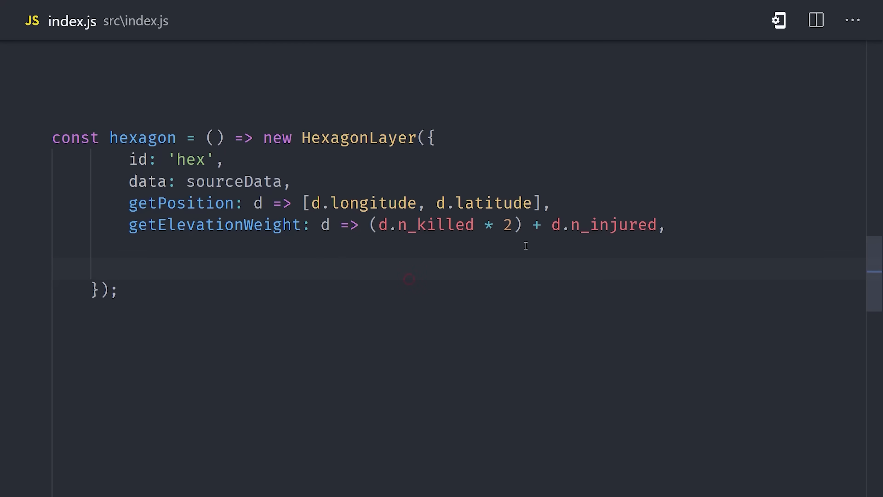
type("elevationScale: 100,")
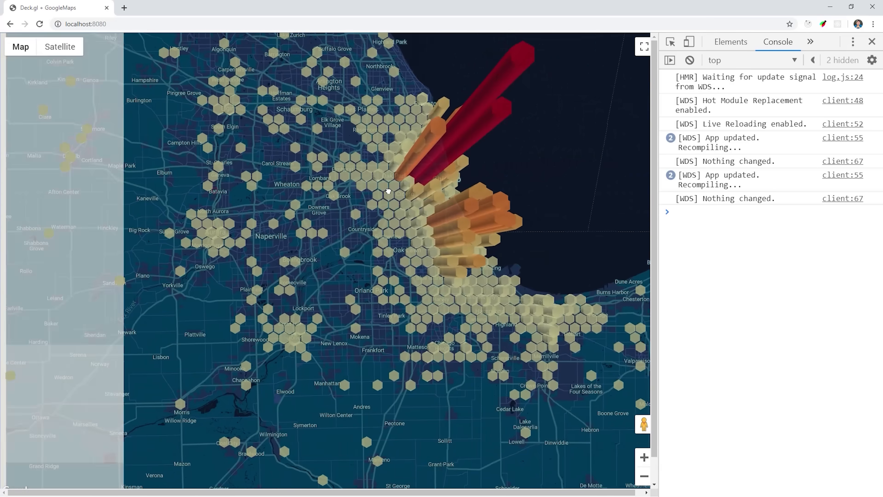
Tilt the map to view the extruded 3D hexagon columns over Chicago.
left_click_drag(388, 192, 414, 91)
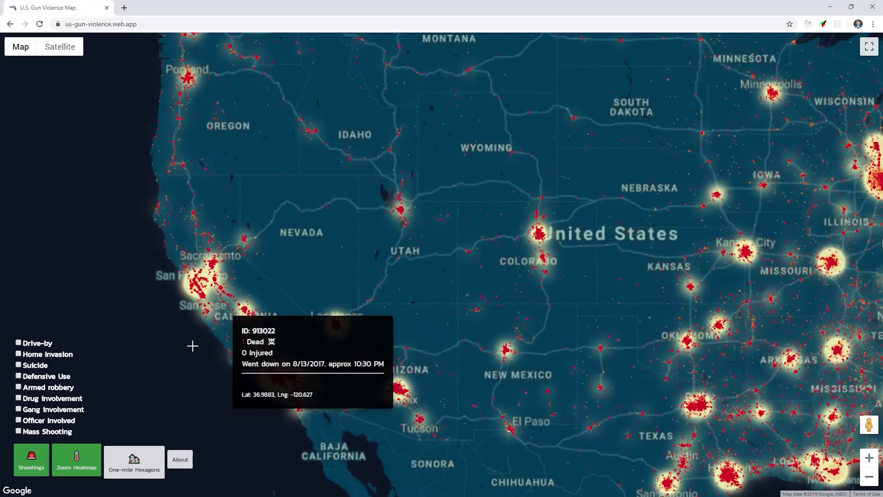
Turn off the Shootings points and turn on the Zoom Heatmap layer.
left_click(76, 459)
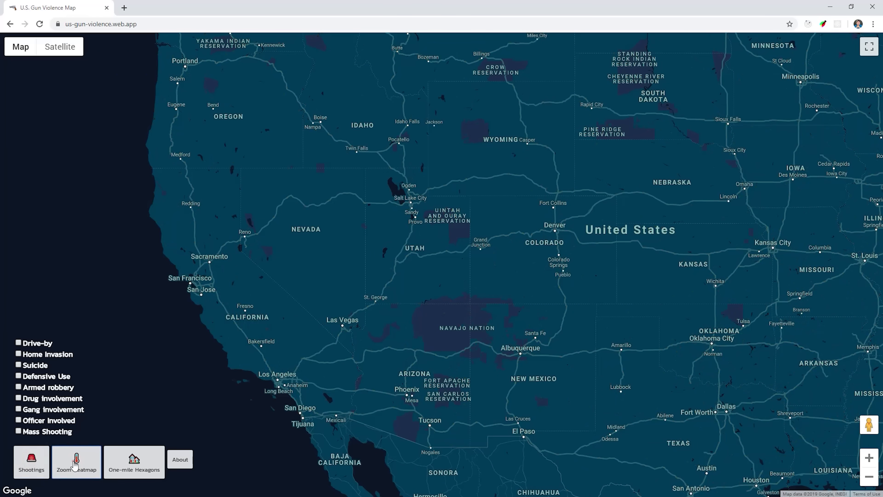
left_click(76, 461)
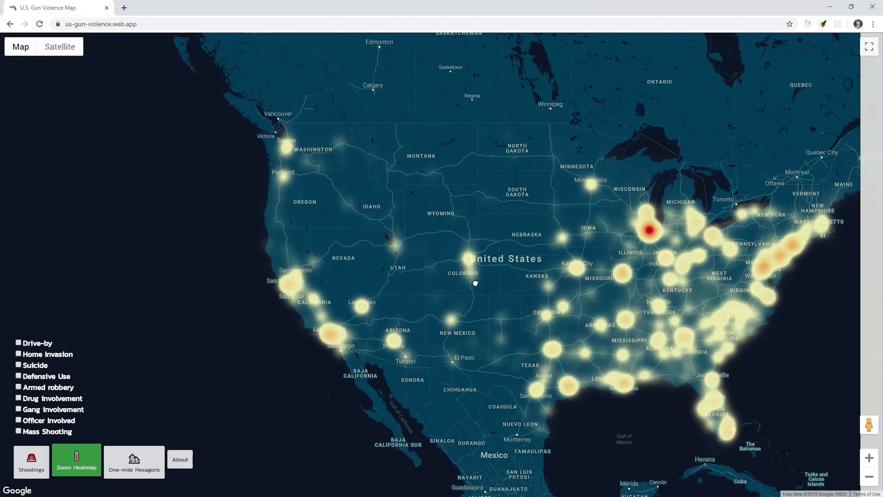